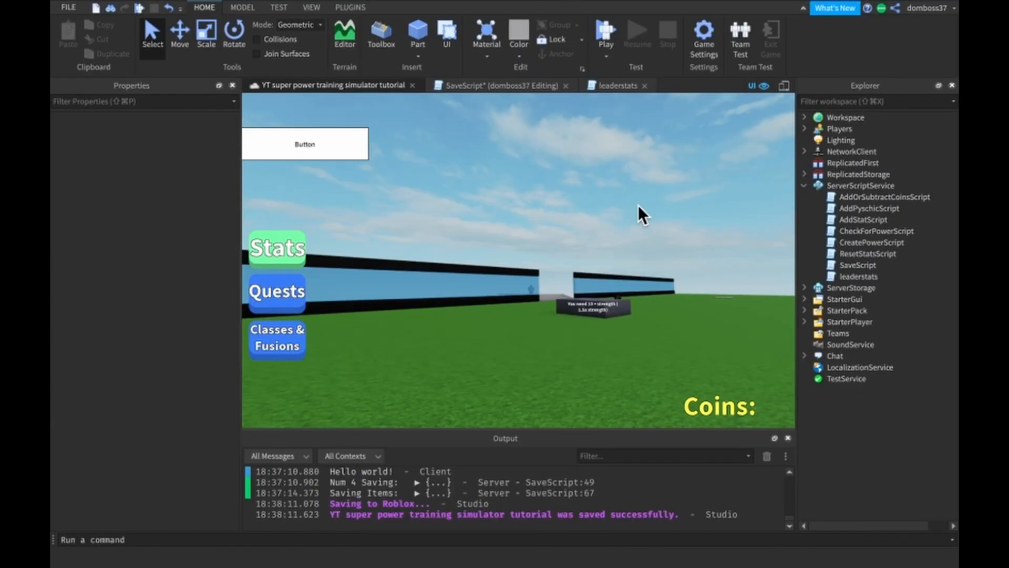
mouse_move(436, 132)
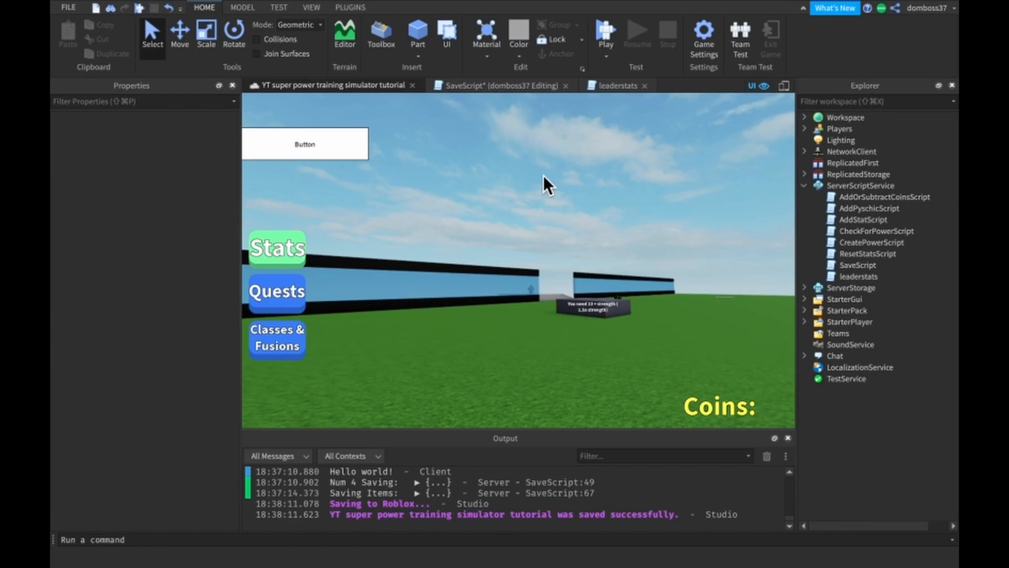
mouse_move(562, 181)
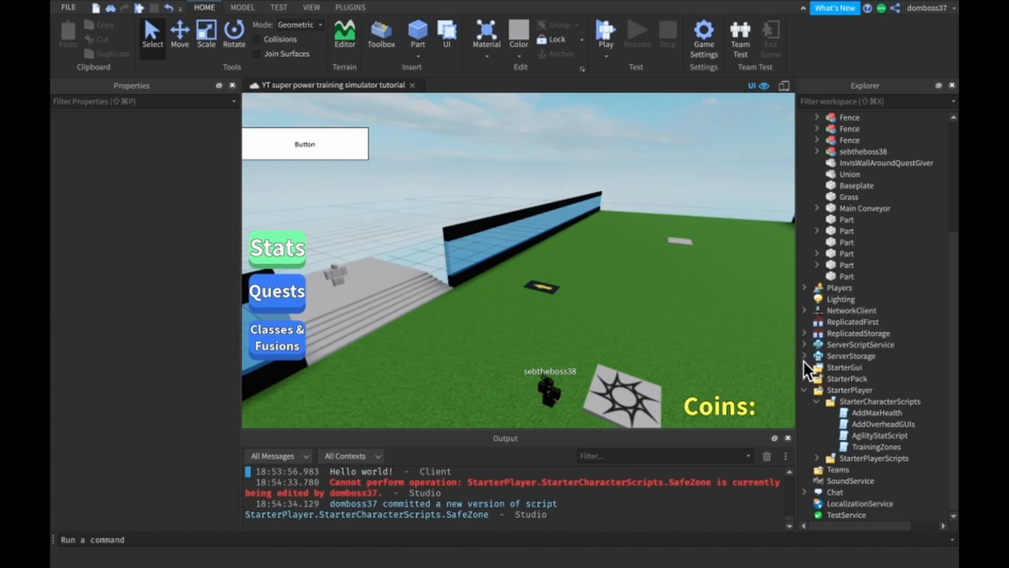
Step: Open the leaderstats script from ServerScriptService
click(805, 356)
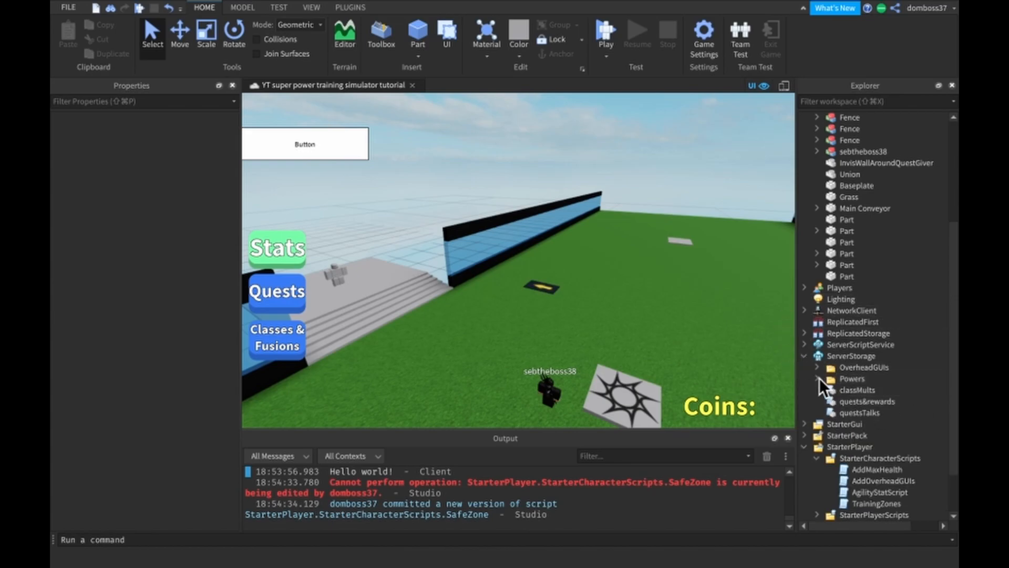
click(805, 344)
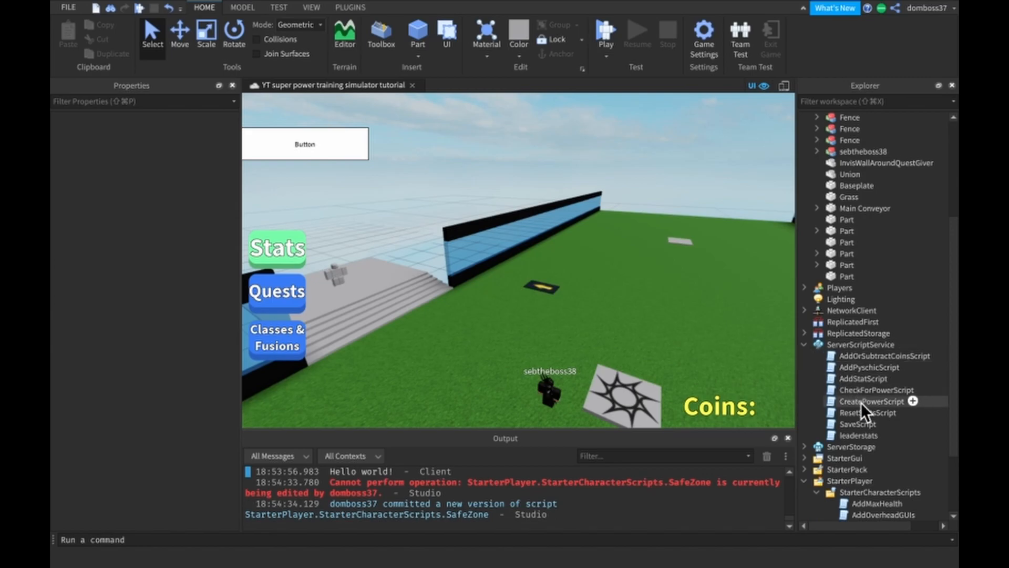
double_click(857, 435)
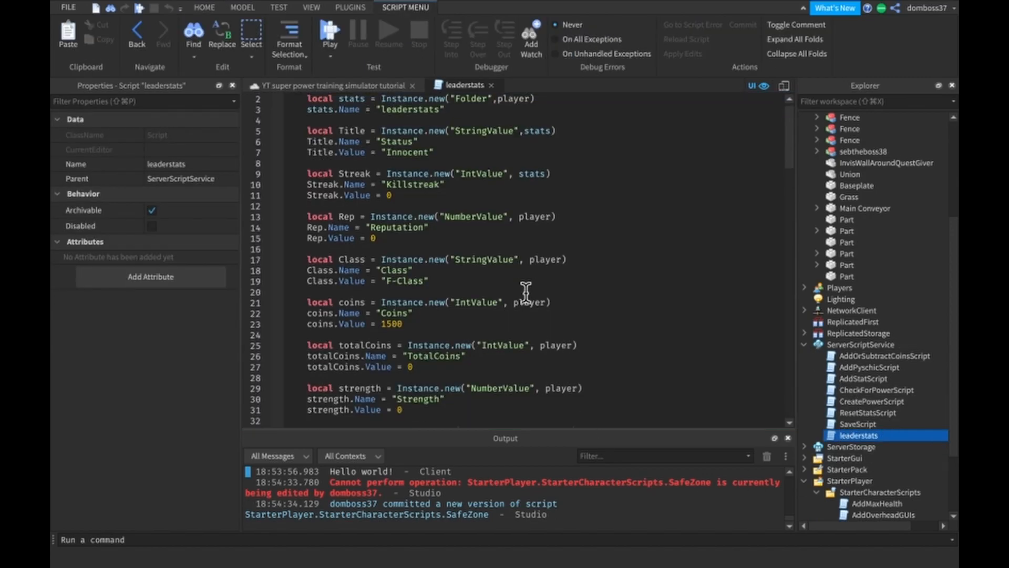
scroll(down, 3)
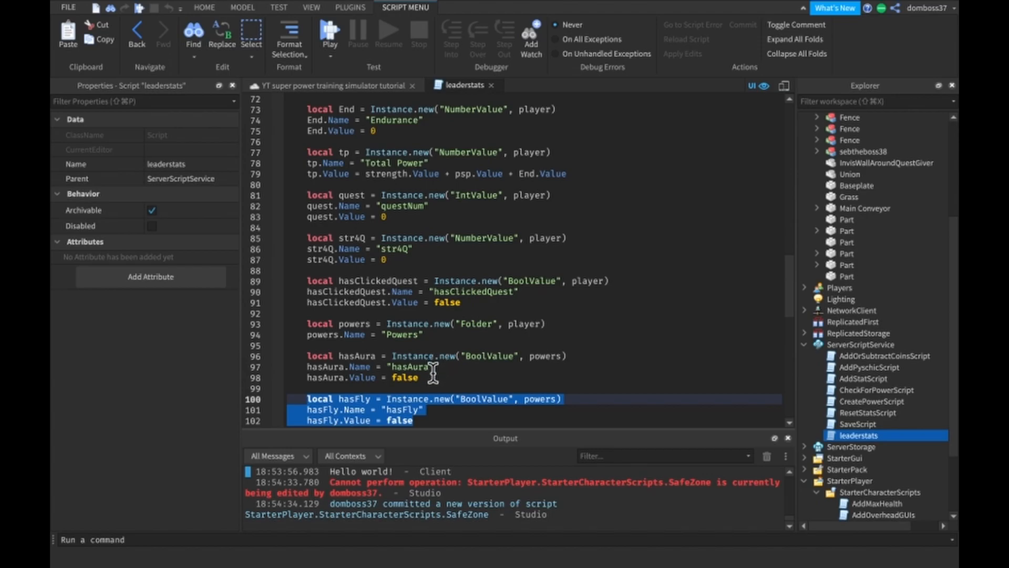
Step: Add a Safe BoolValue parented to the player and edit its value
click(478, 303)
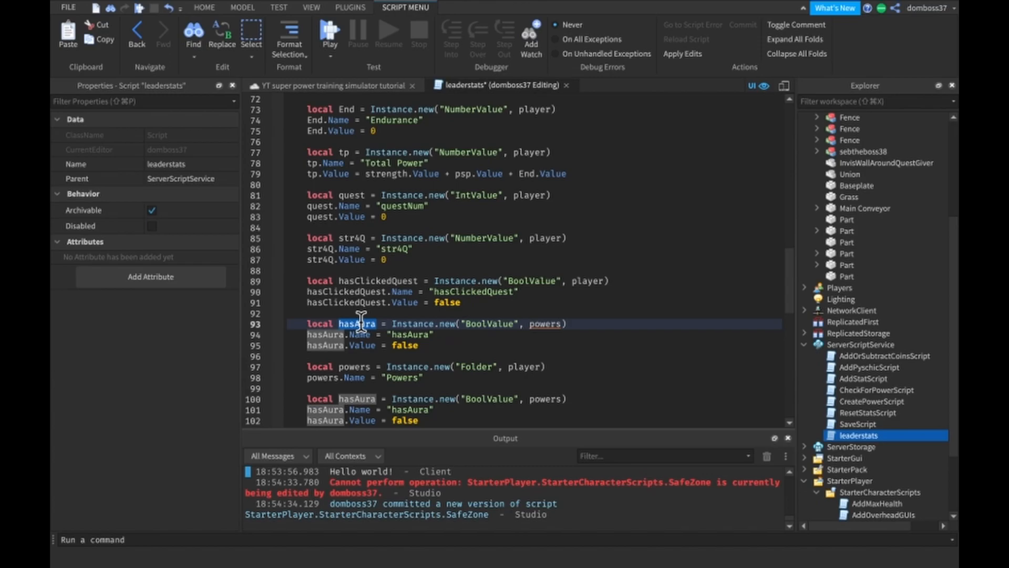
text(sa)
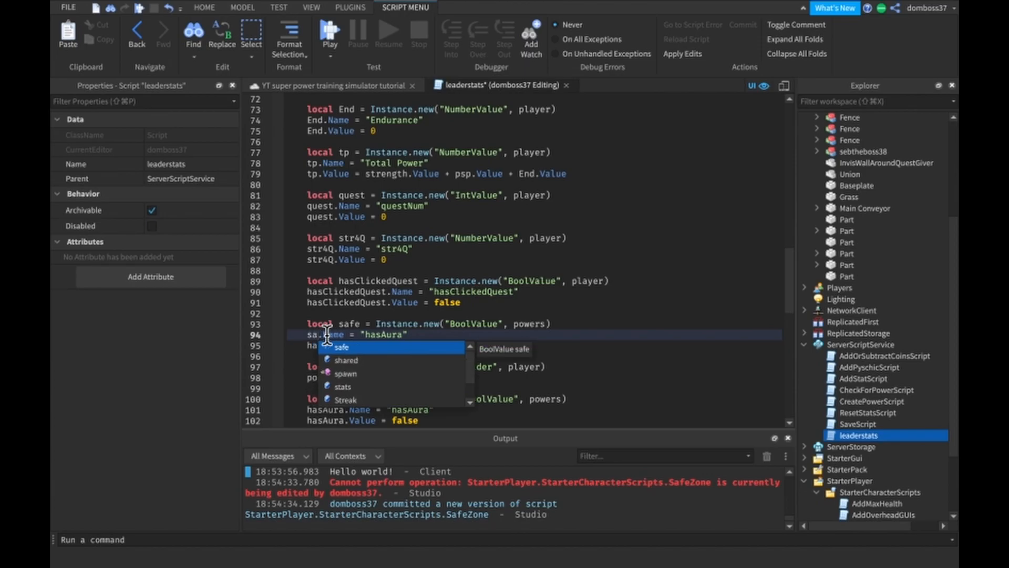
text(s.Value = false)
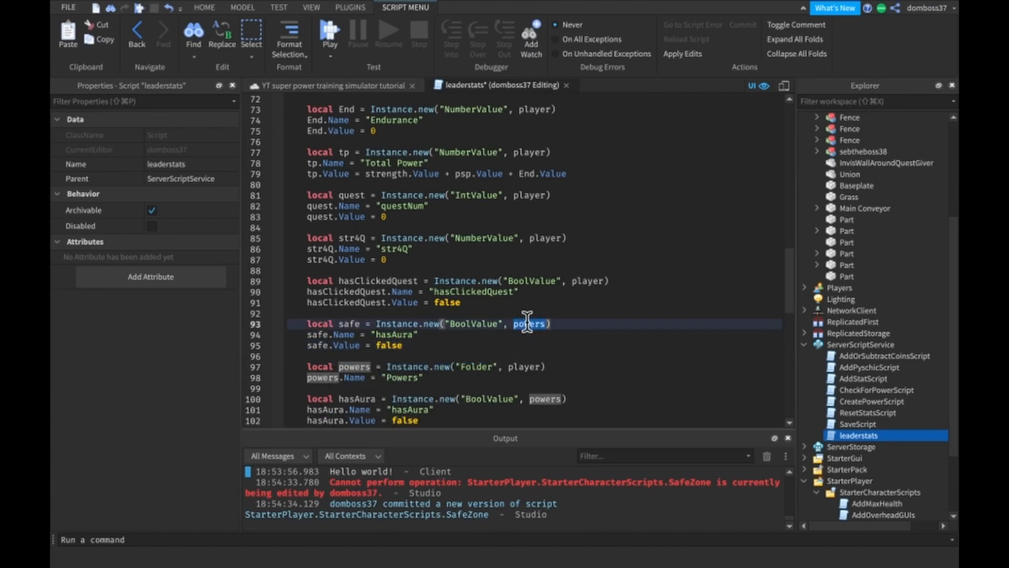
text(play)
click(534, 334)
text(Safe)
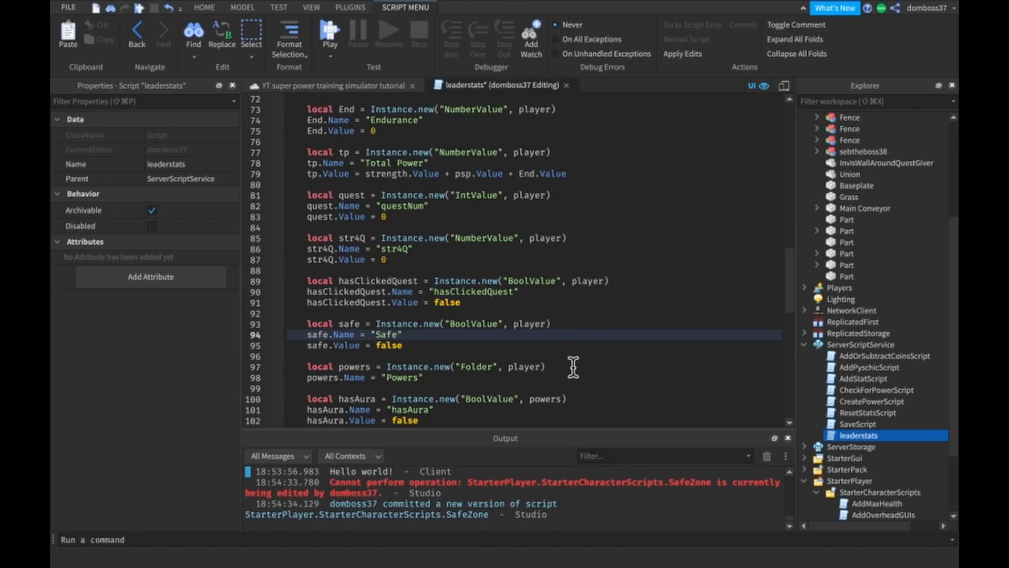
double_click(387, 344)
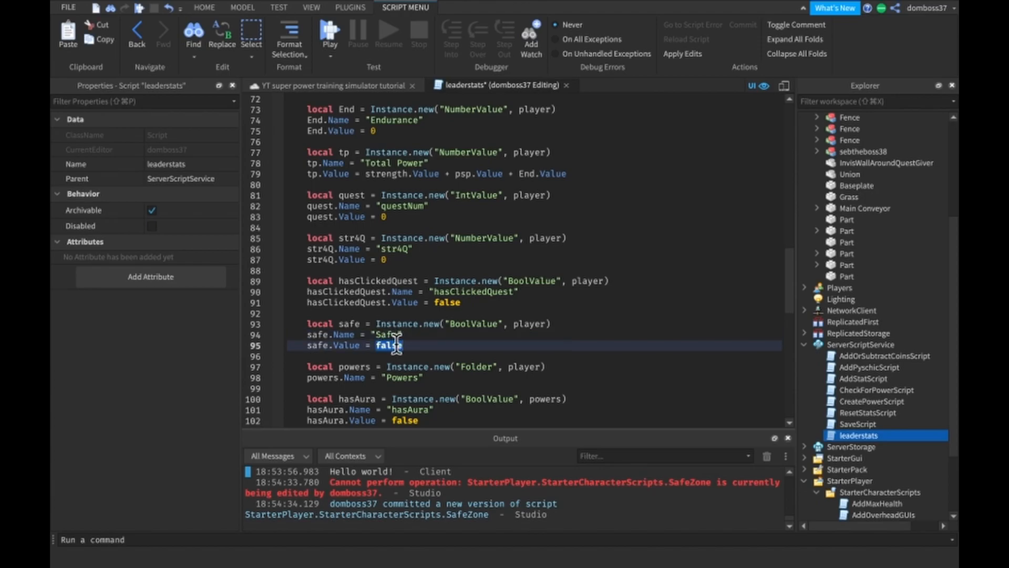
text(true)
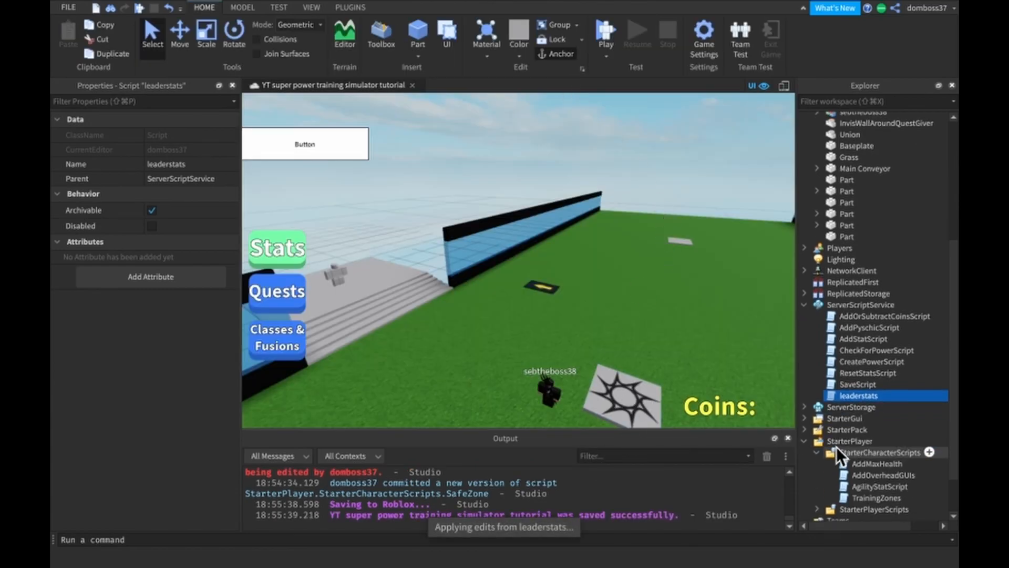
Step: Add a Script to StarterCharacterScripts and copy TrainingZones' first four variable lines
click(868, 401)
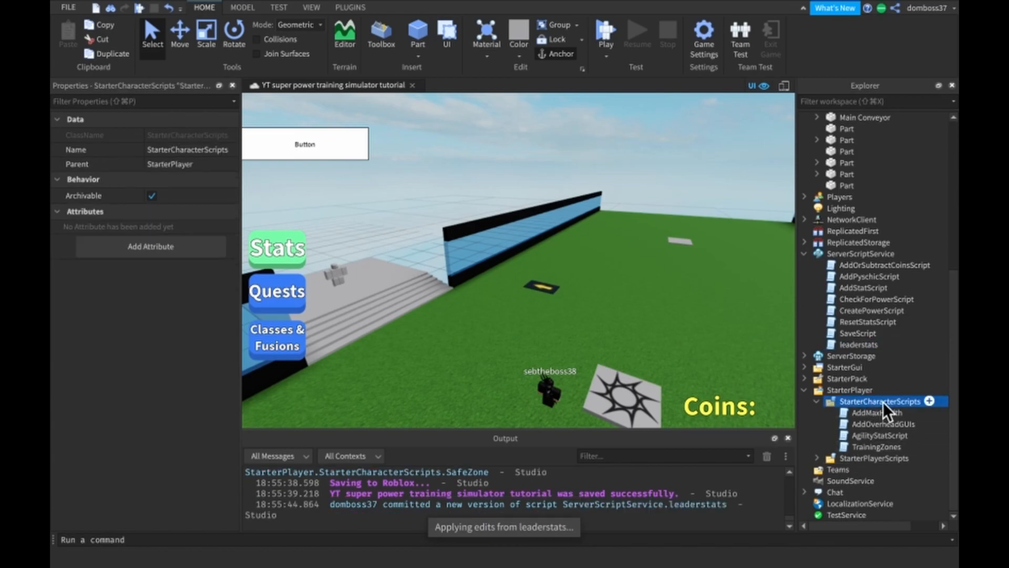
click(937, 401)
text(local ca)
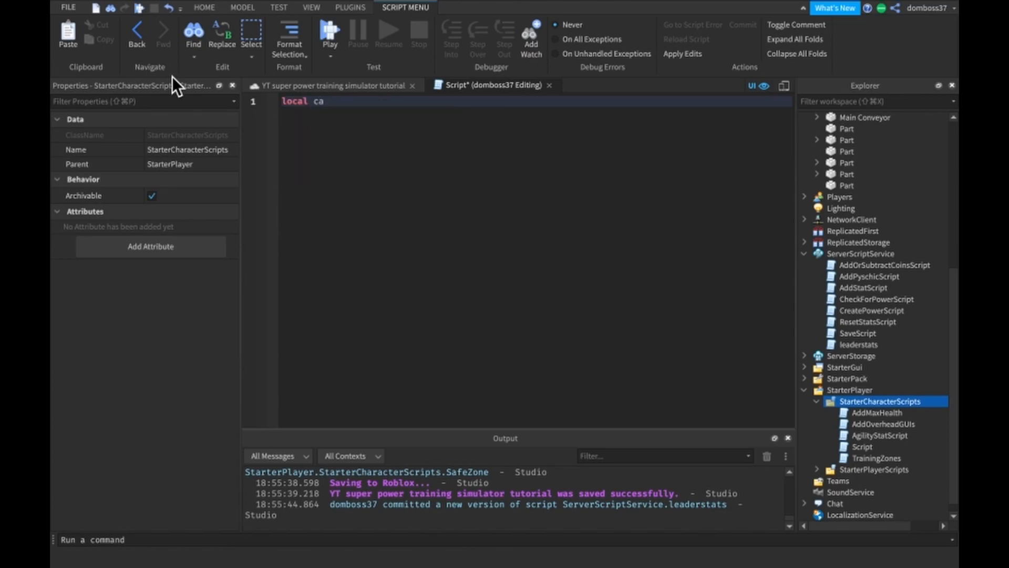
click(875, 458)
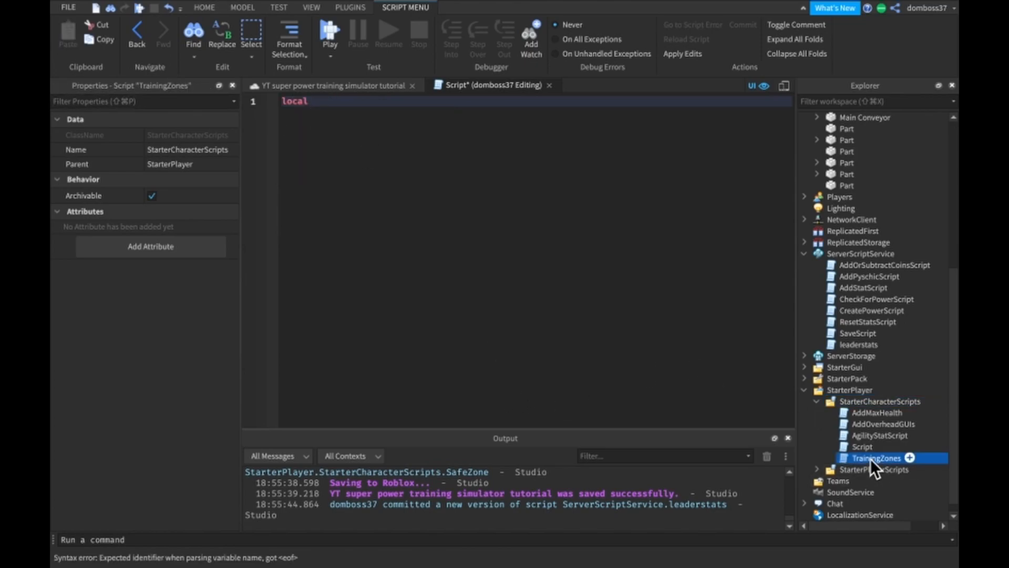
double_click(875, 458)
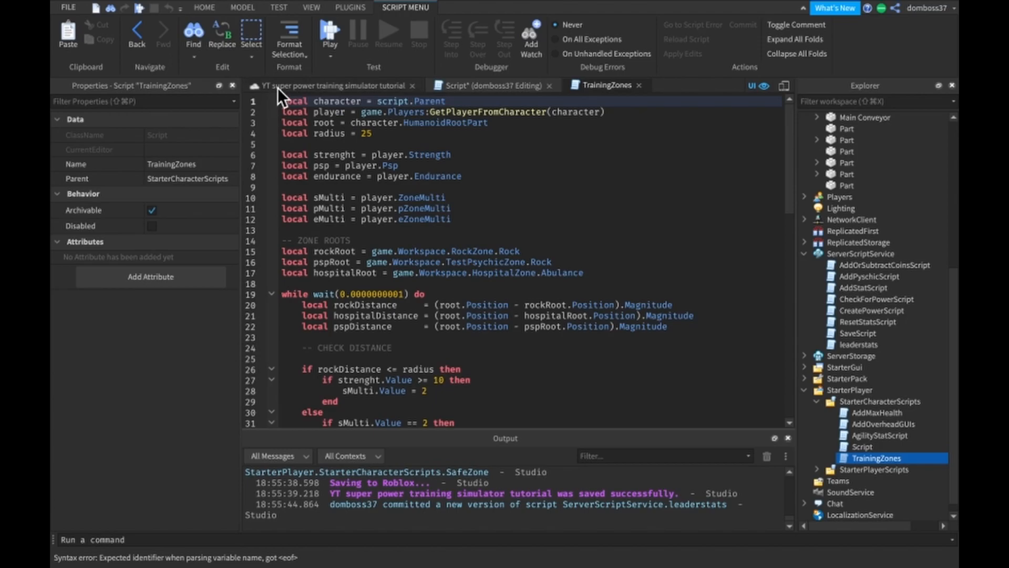
drag(281, 101, 372, 133)
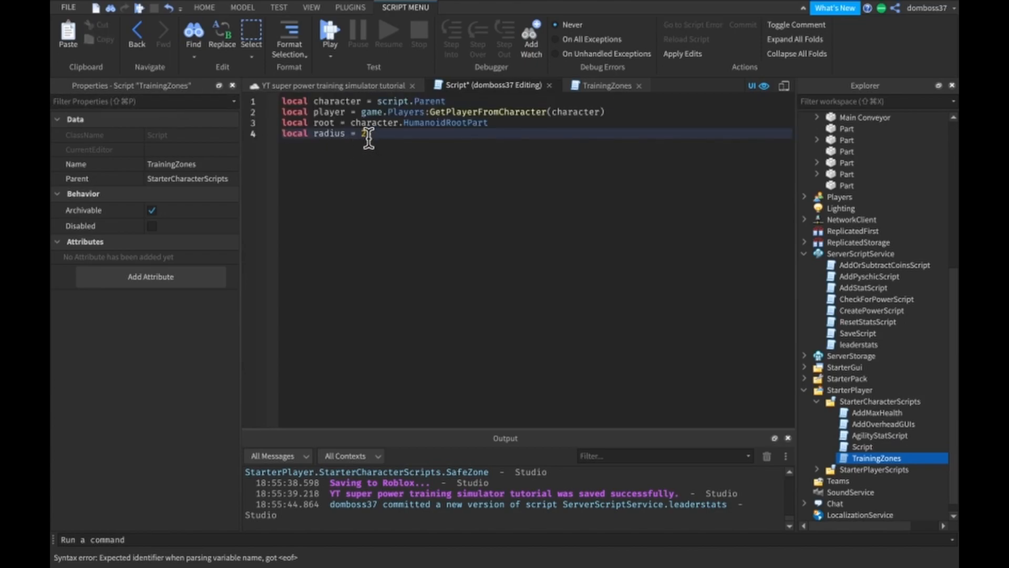
Step: Set radius to 300 and begin the local center variable with game.W
text(00)
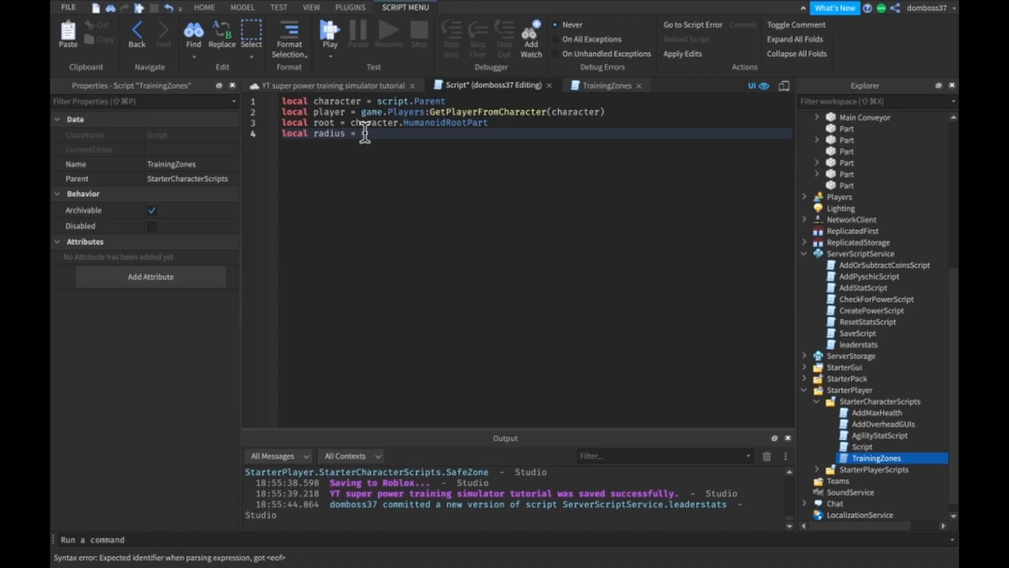
text(300)
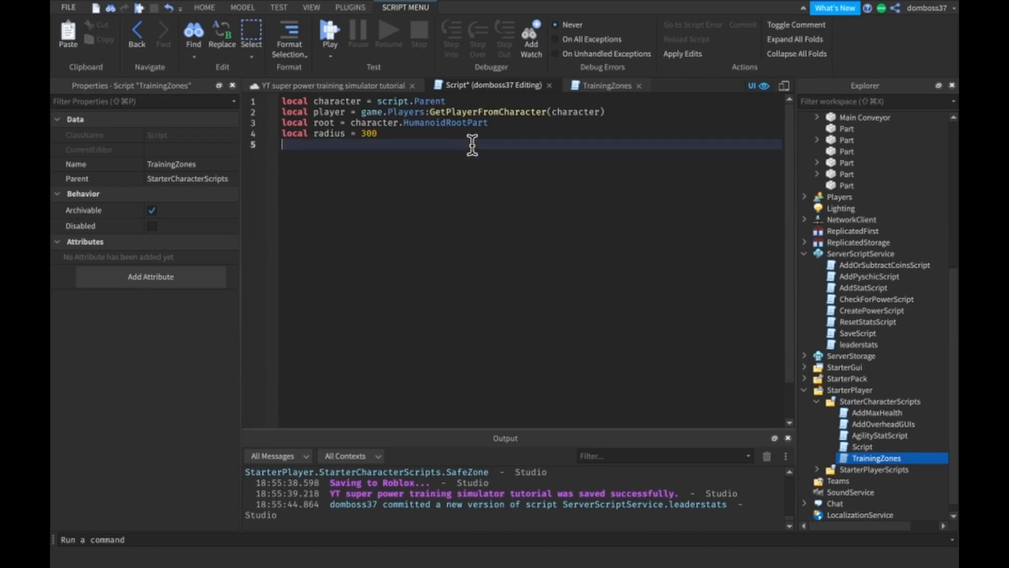
text(local center)
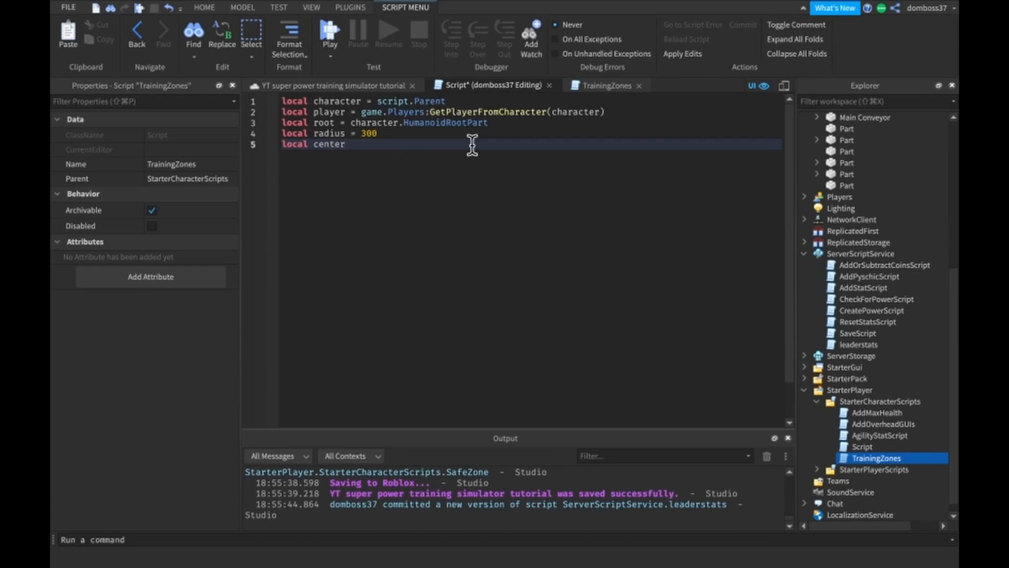
text(=)
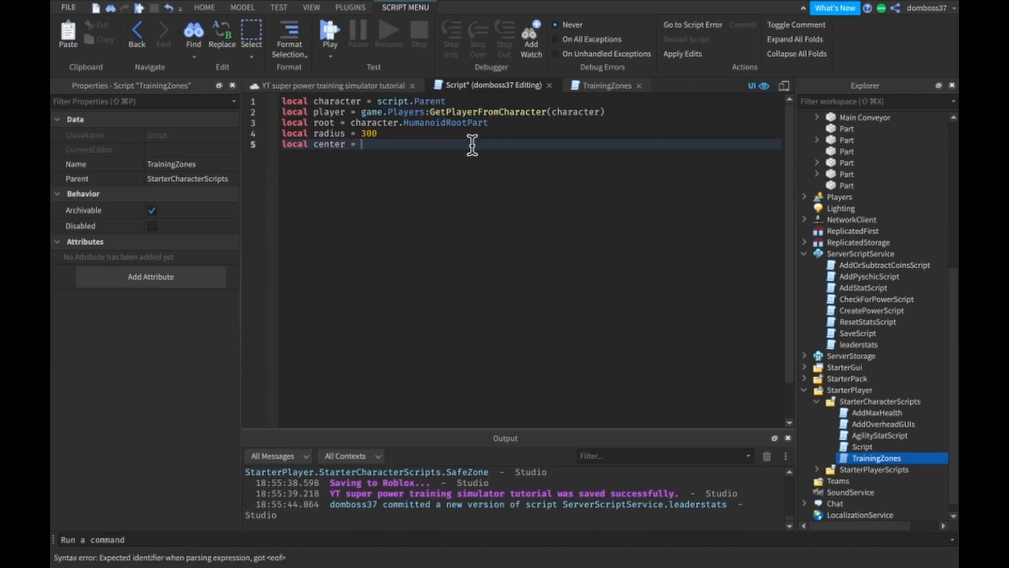
text(game.W)
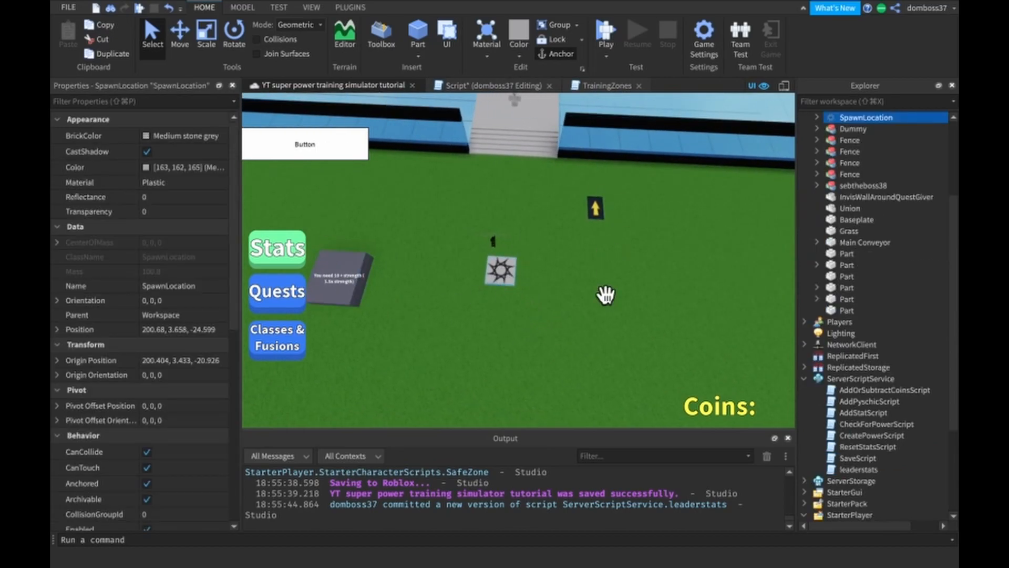
mouse_move(336, 269)
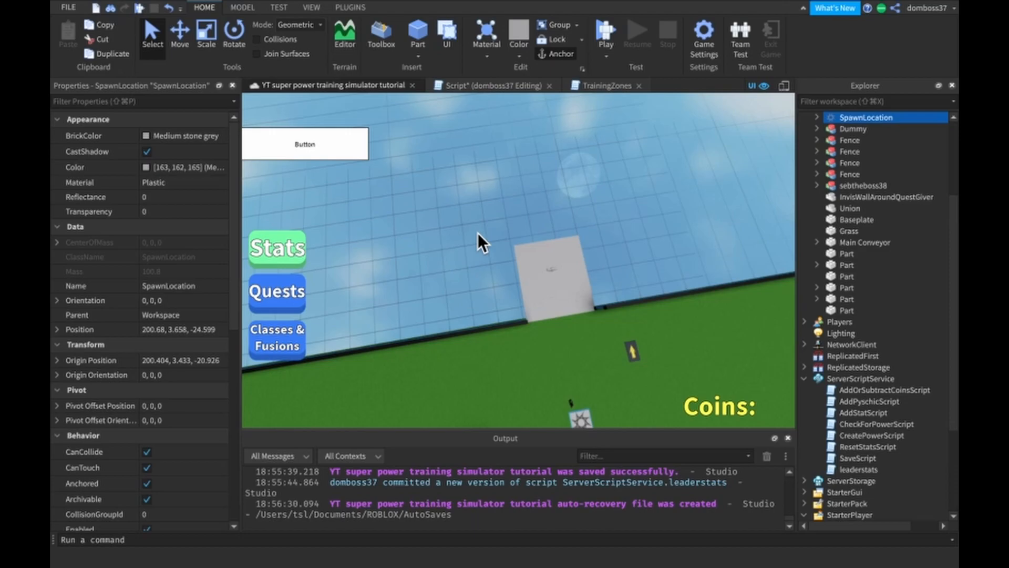
Step: Compare against TrainingZones and change the radius line to 16*7
click(603, 85)
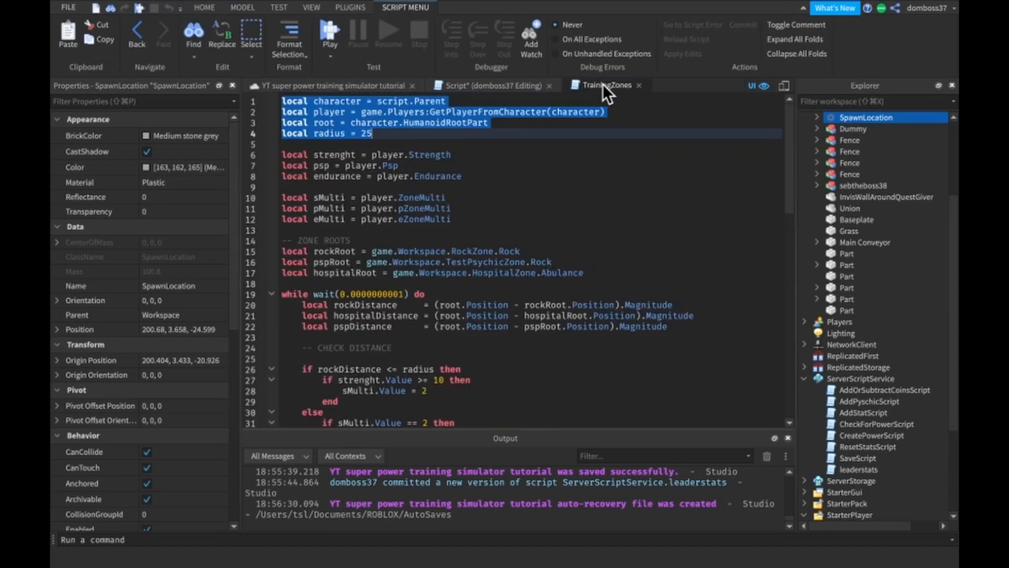
click(489, 85)
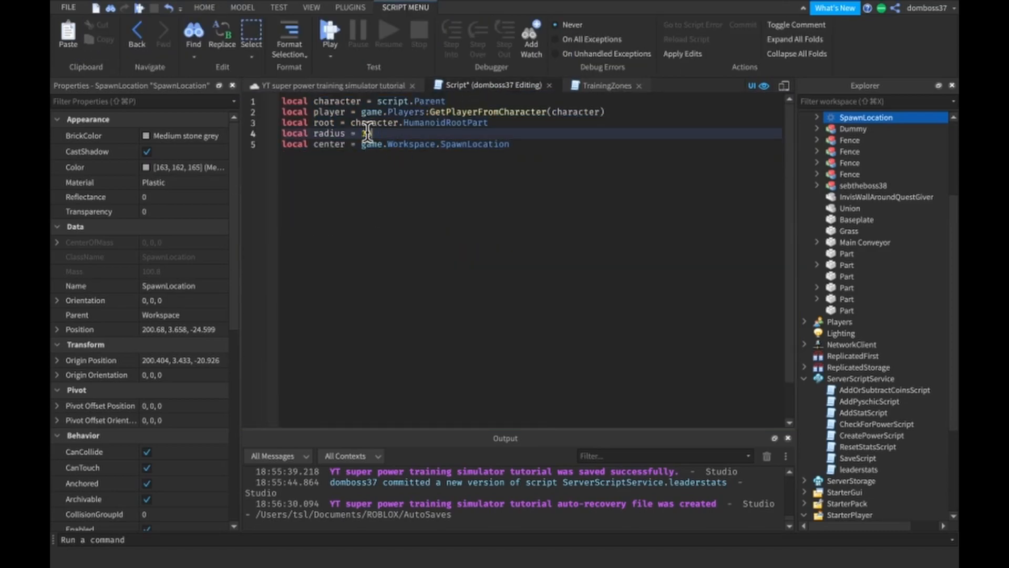
text(16*7)
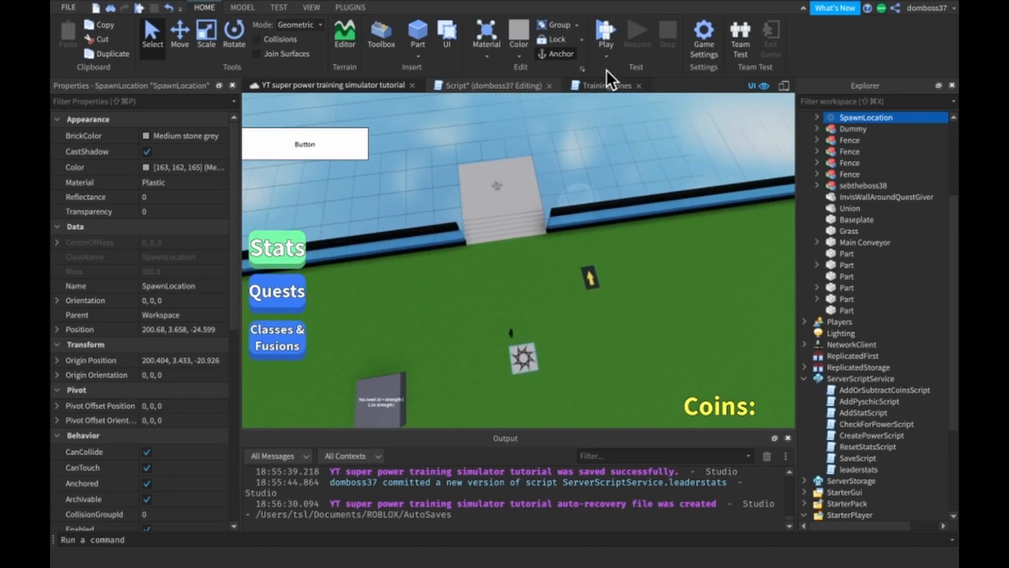
Step: Start a while wait loop computing the local distance to SpawnLocation
click(493, 85)
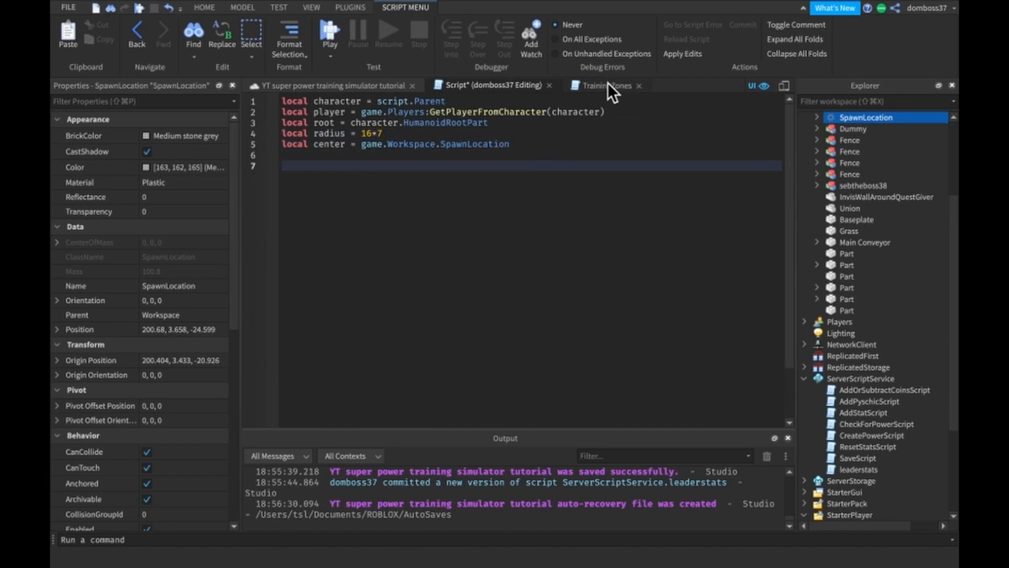
text(while)
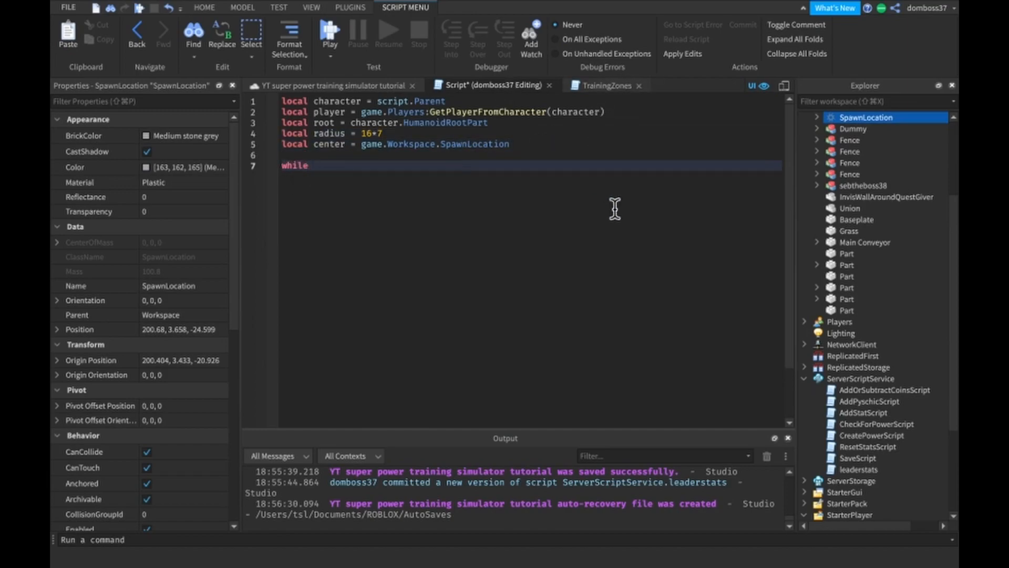
text(wait(0.00000)
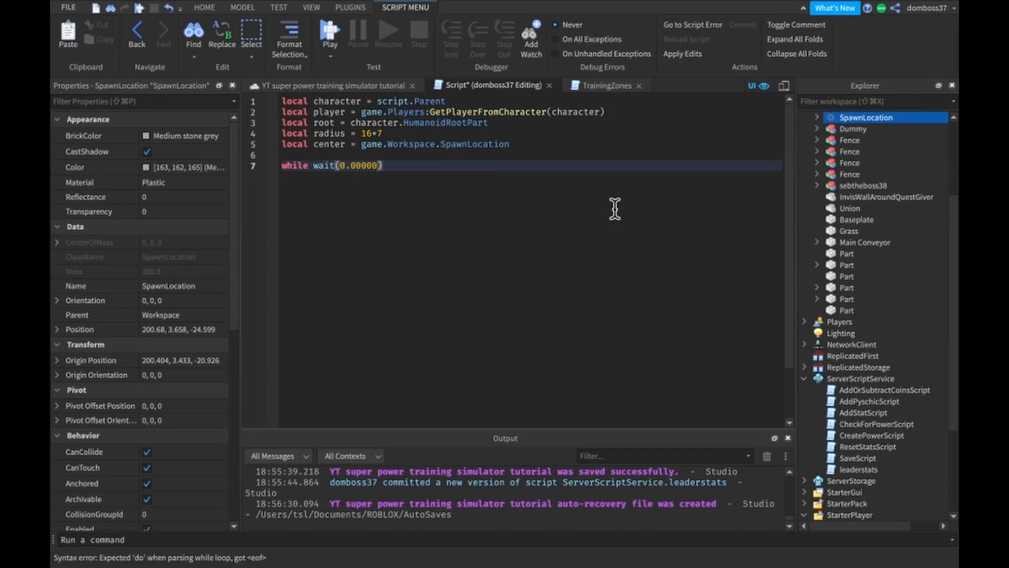
text(dp)
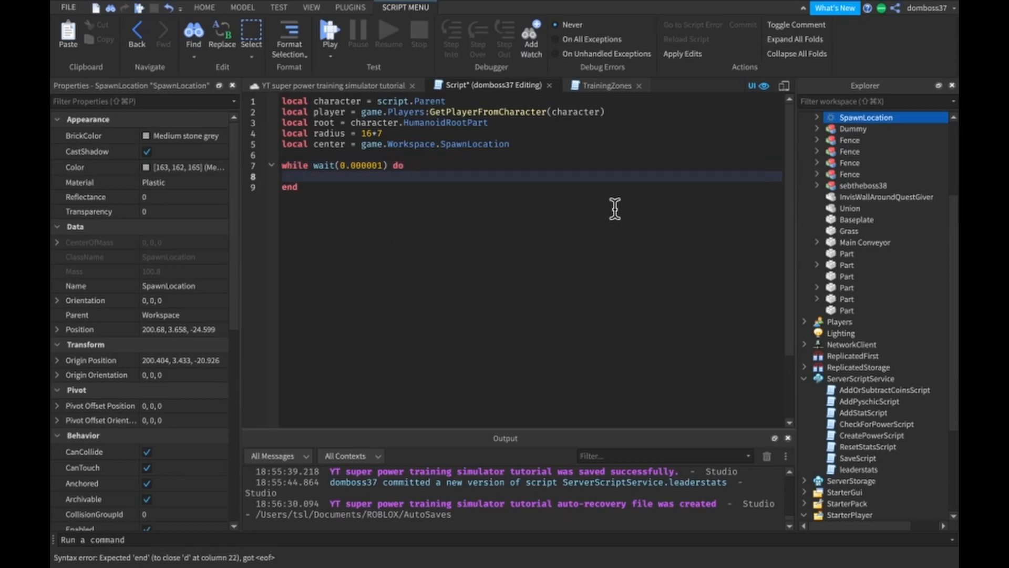
text(if)
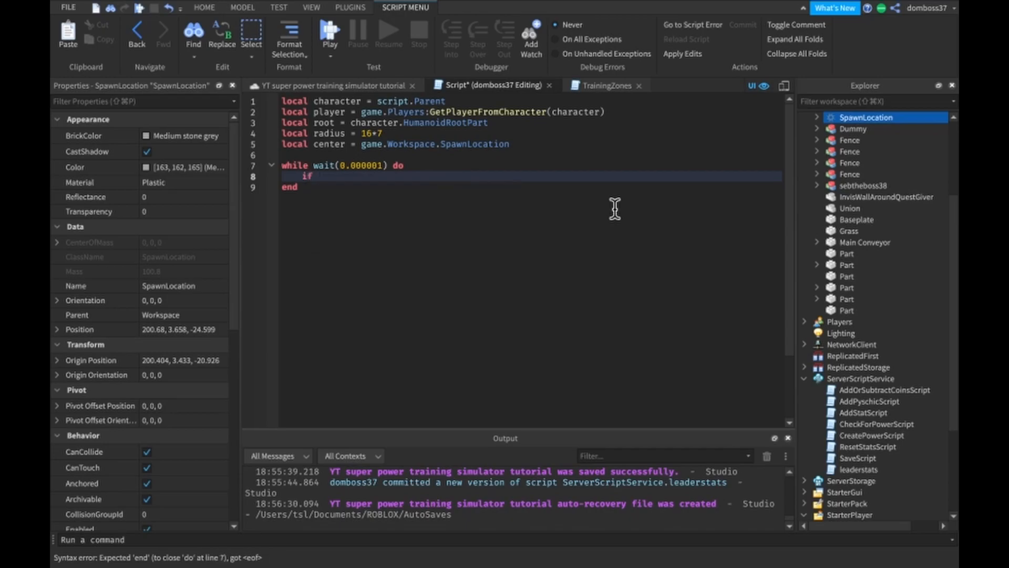
text(local)
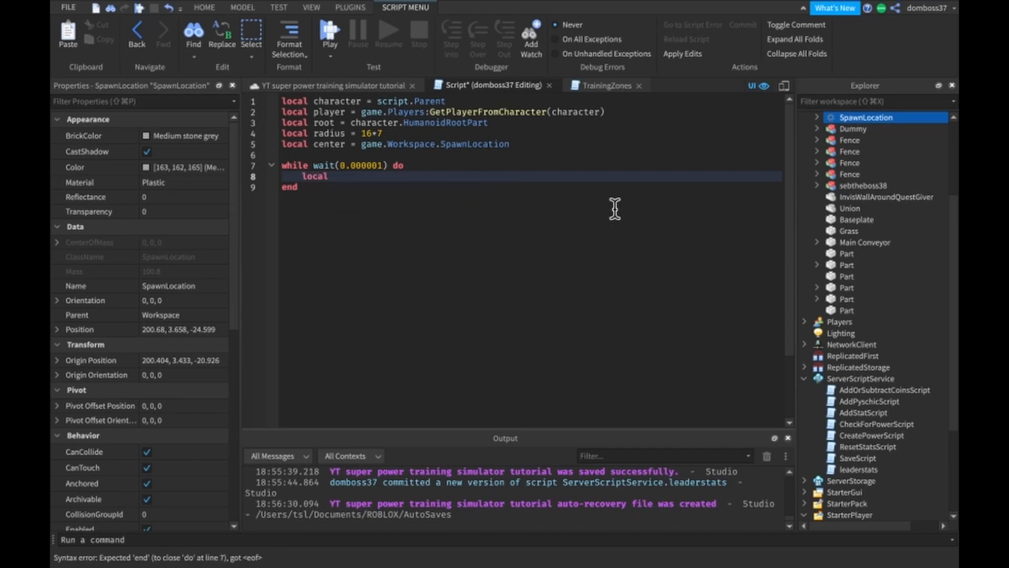
text(distance =)
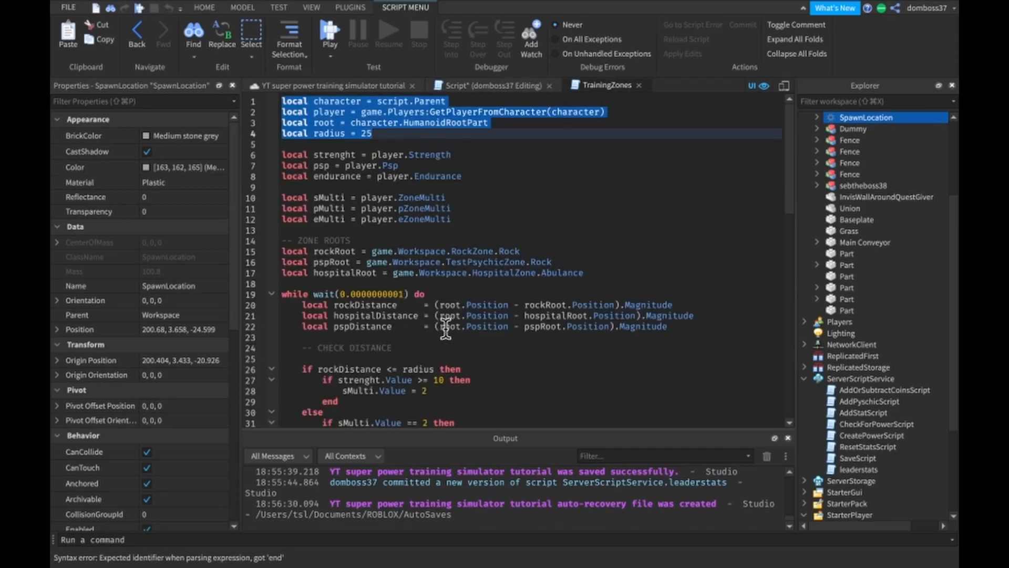
click(673, 304)
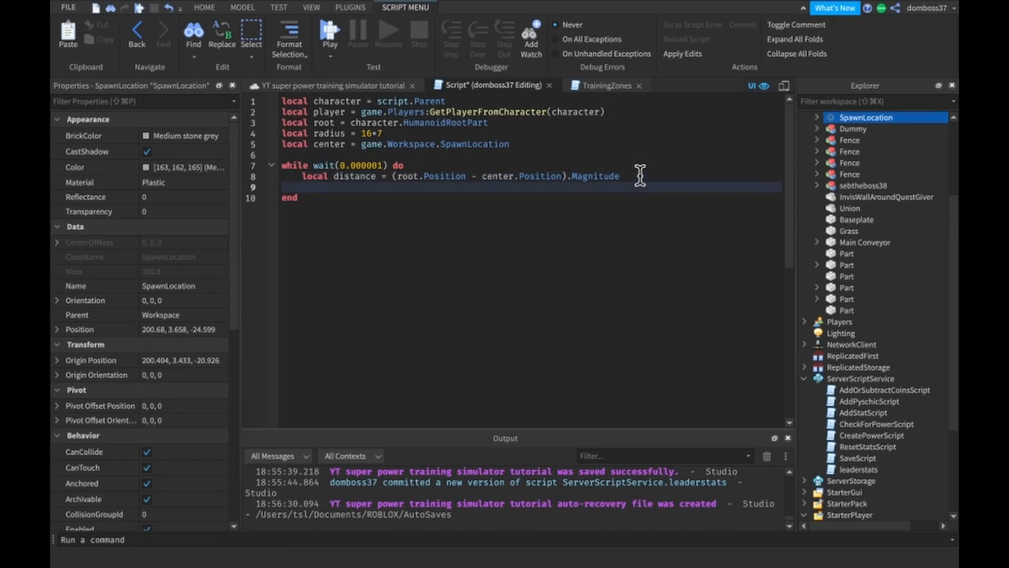
Step: Add 'if distance <= radius' setting player.Safe.Value true, otherwise false
text(if distance <=)
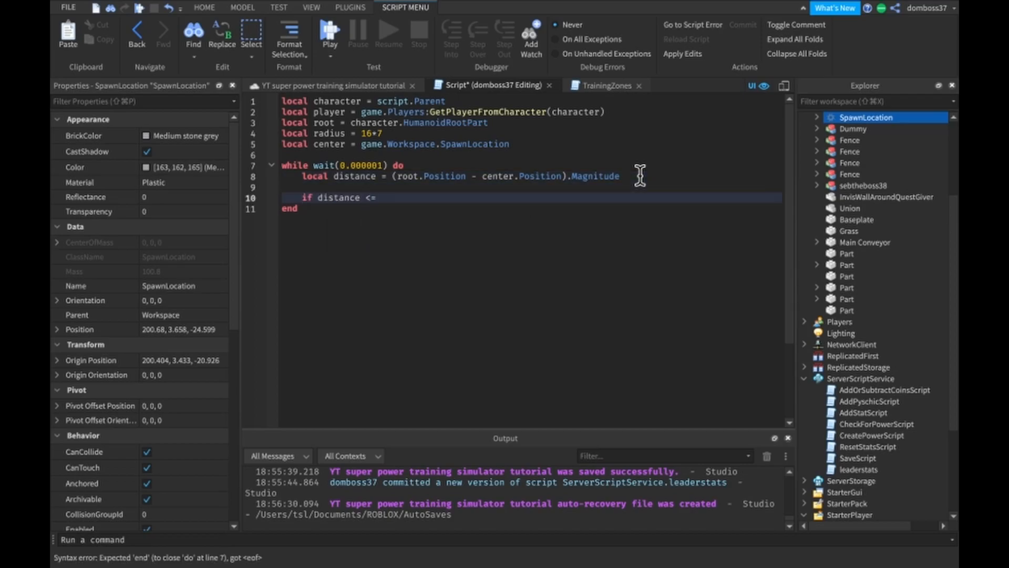
text(radius)
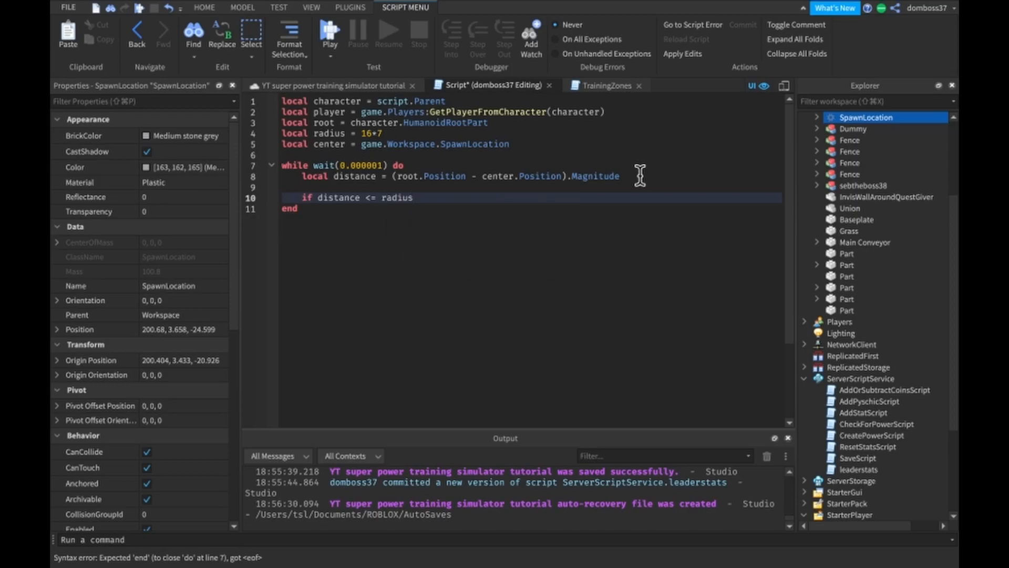
text(then)
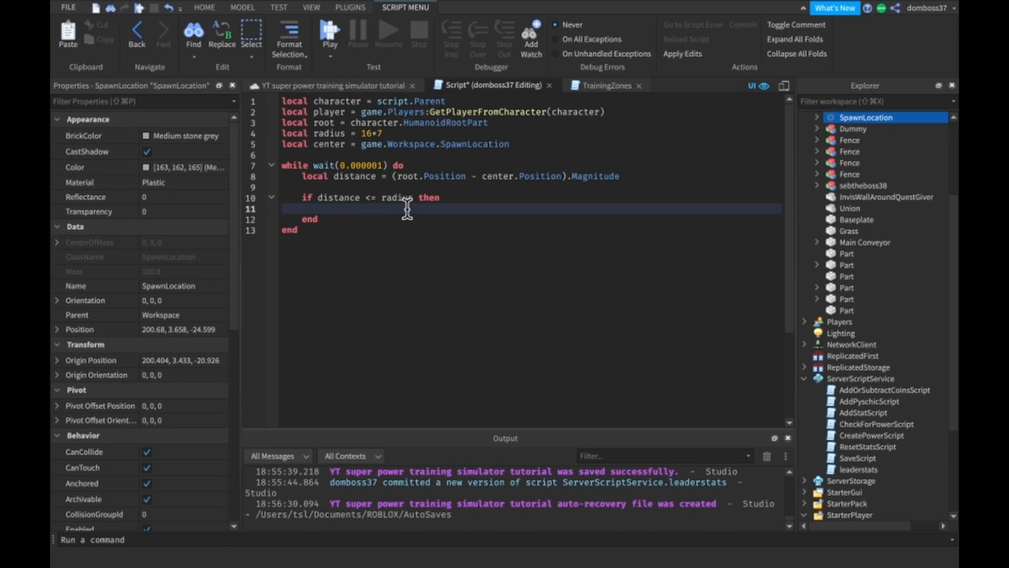
text(player)
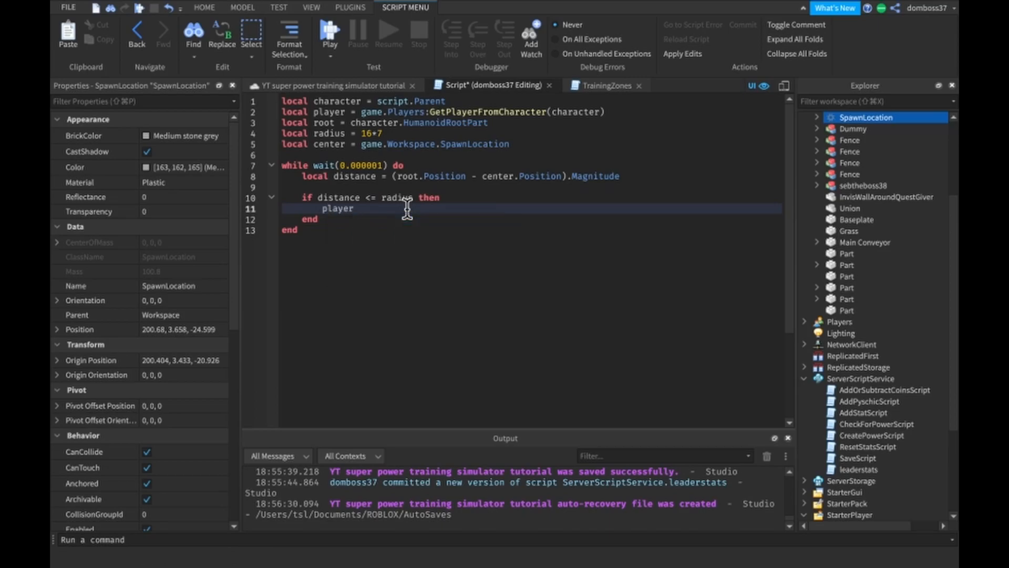
text(.)
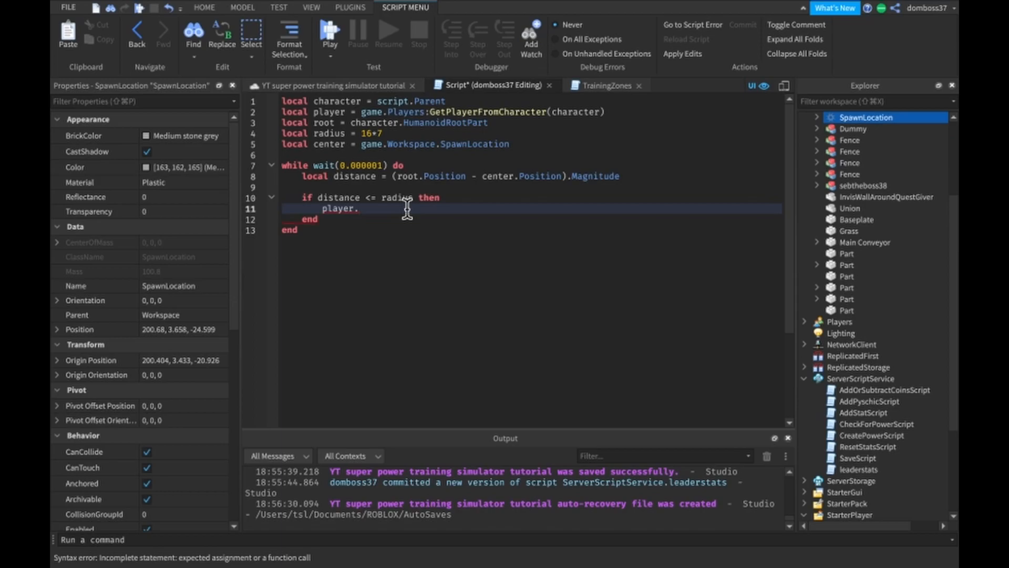
text(Saf)
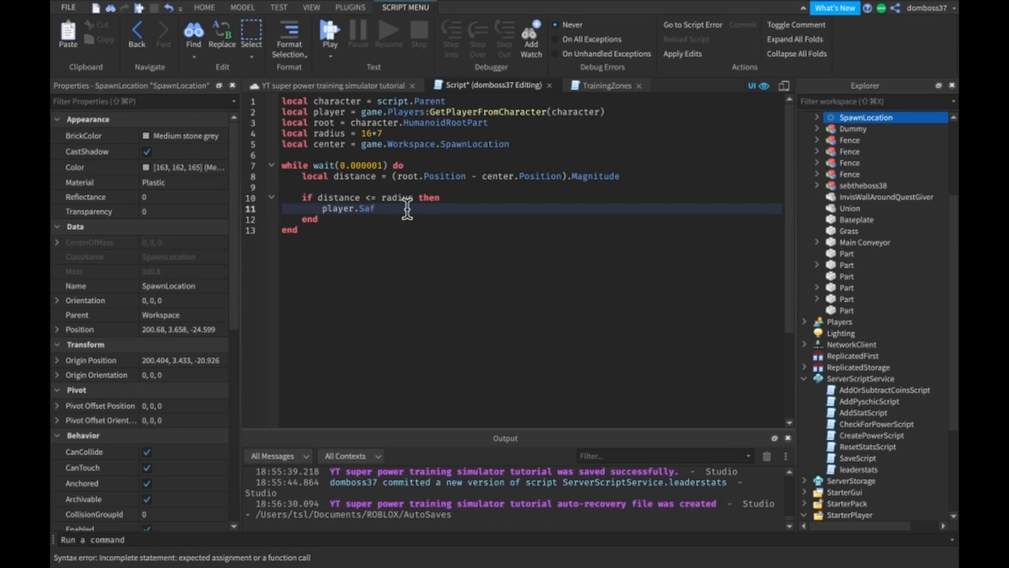
text(e.Value = true)
text(player)
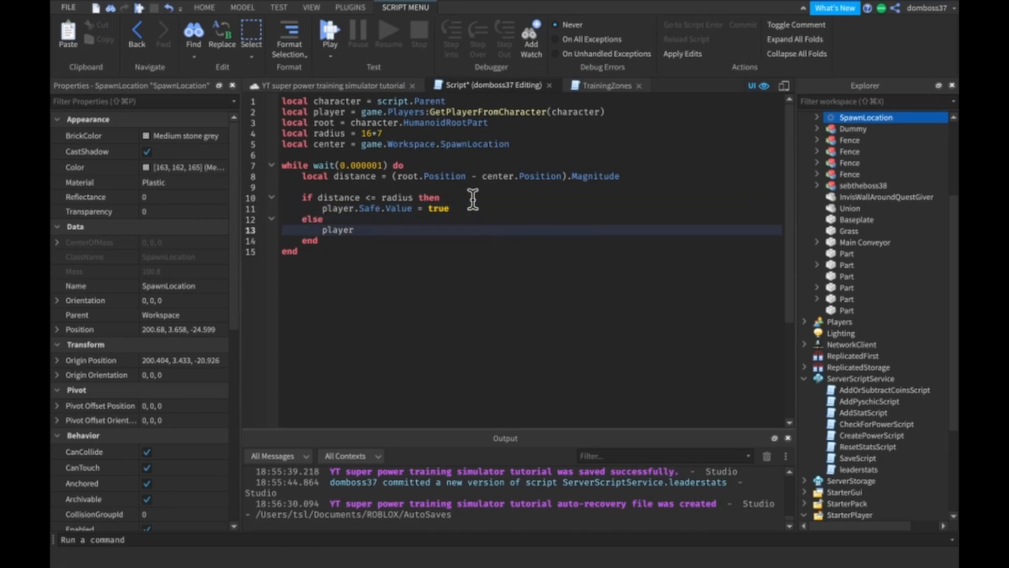
text(.Safe.)
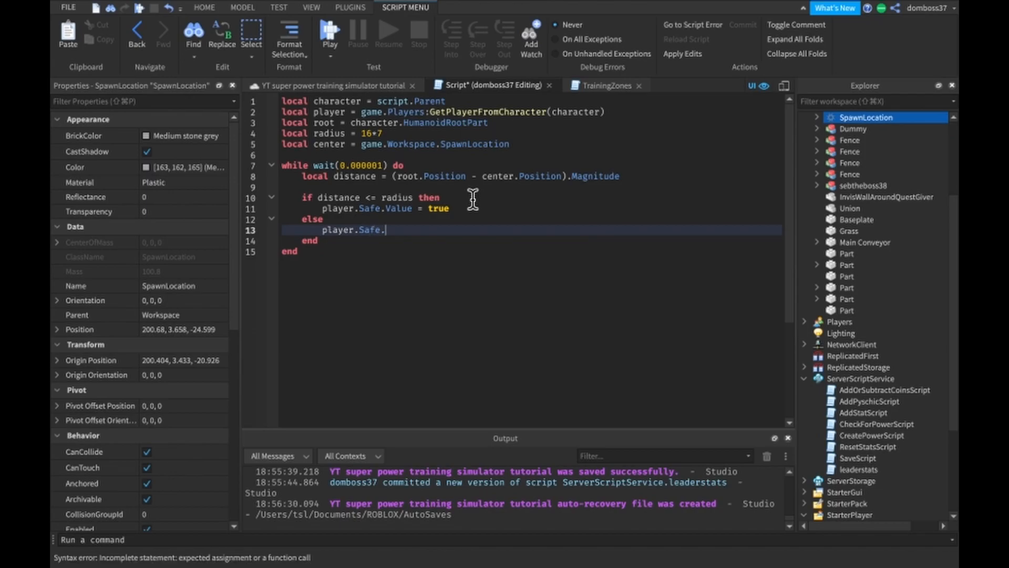
text(Value = fal)
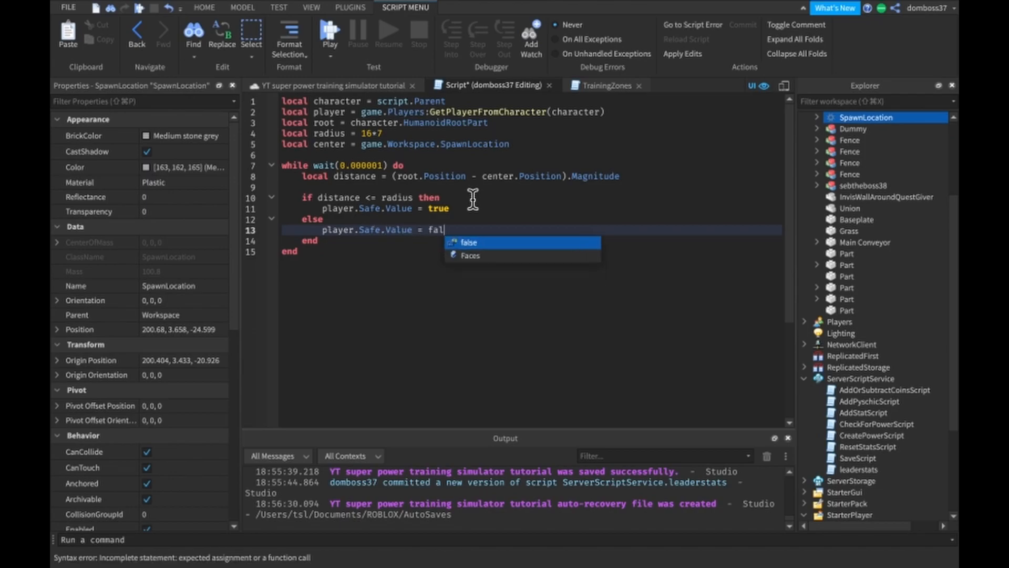
Step: Publish the place to Roblox from the File menu
click(67, 7)
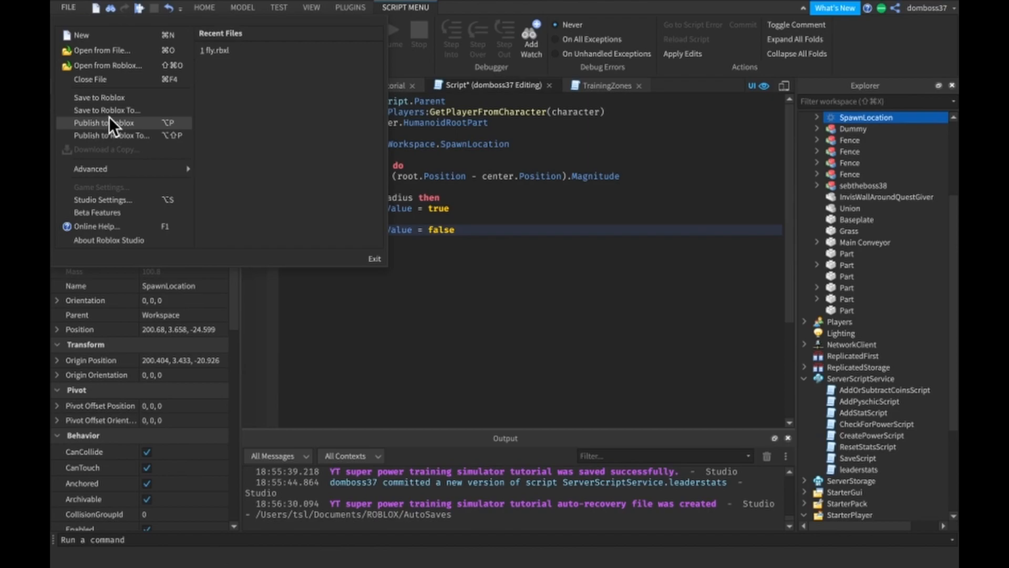
click(104, 123)
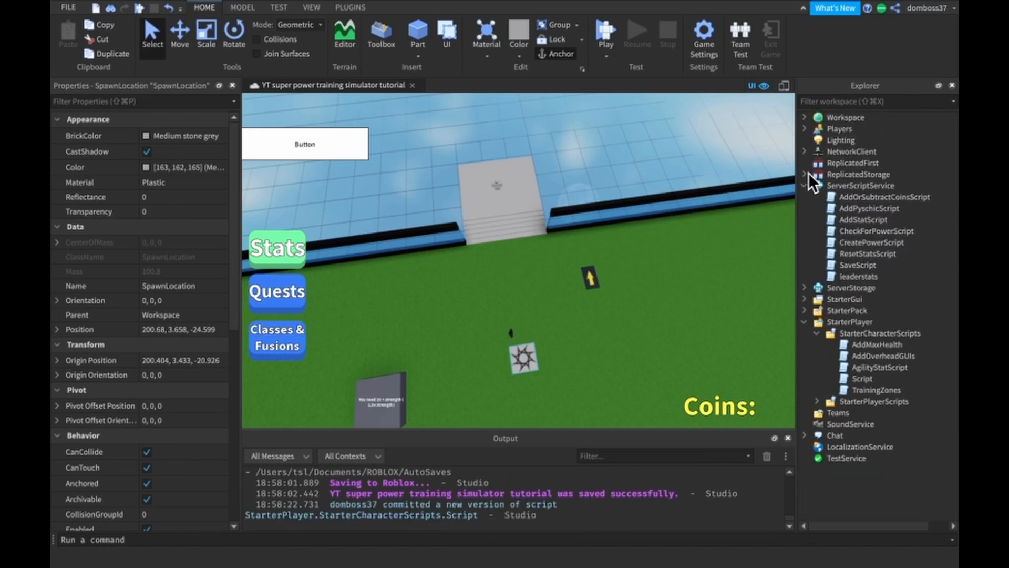
click(807, 186)
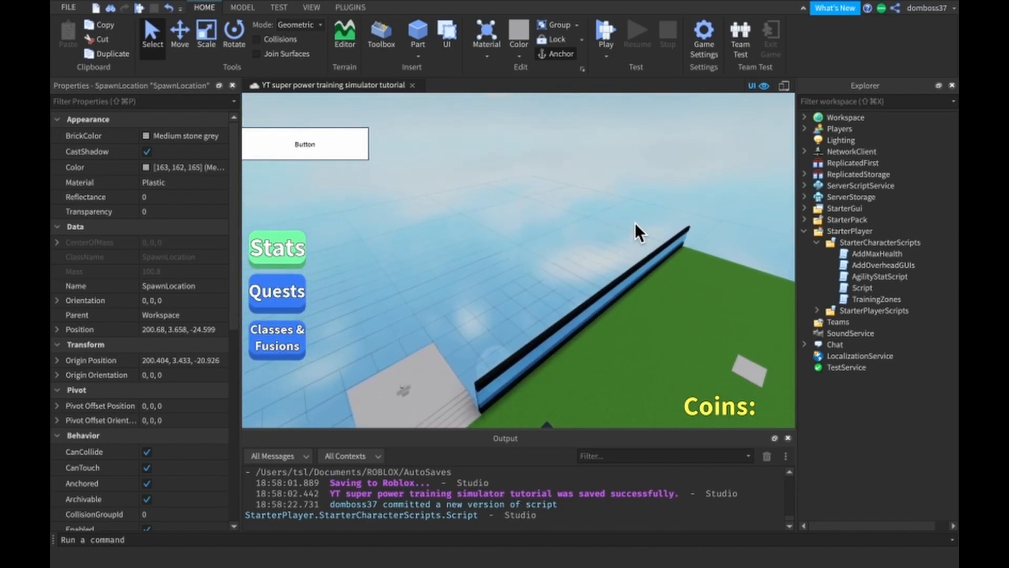
click(803, 232)
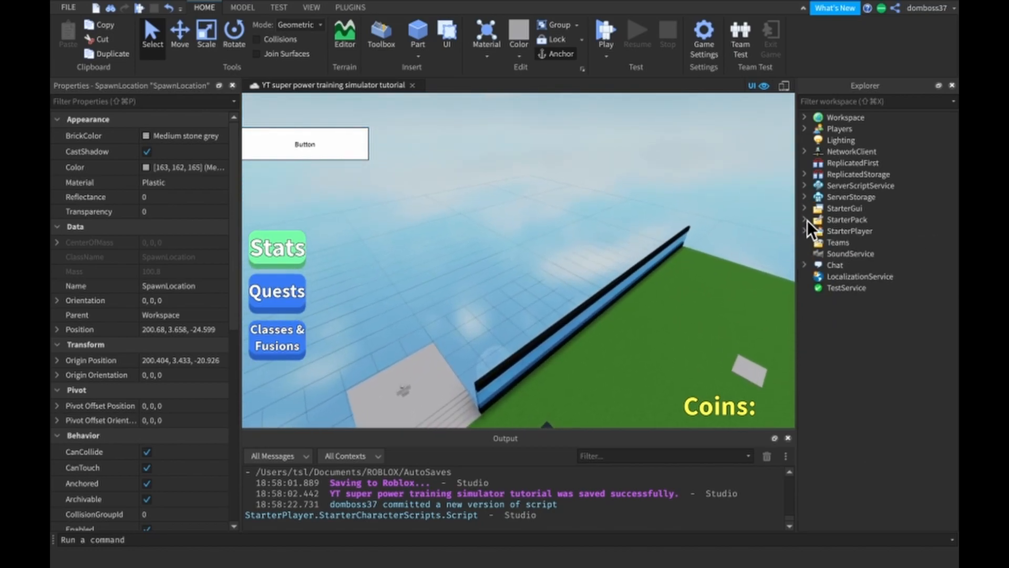
click(804, 220)
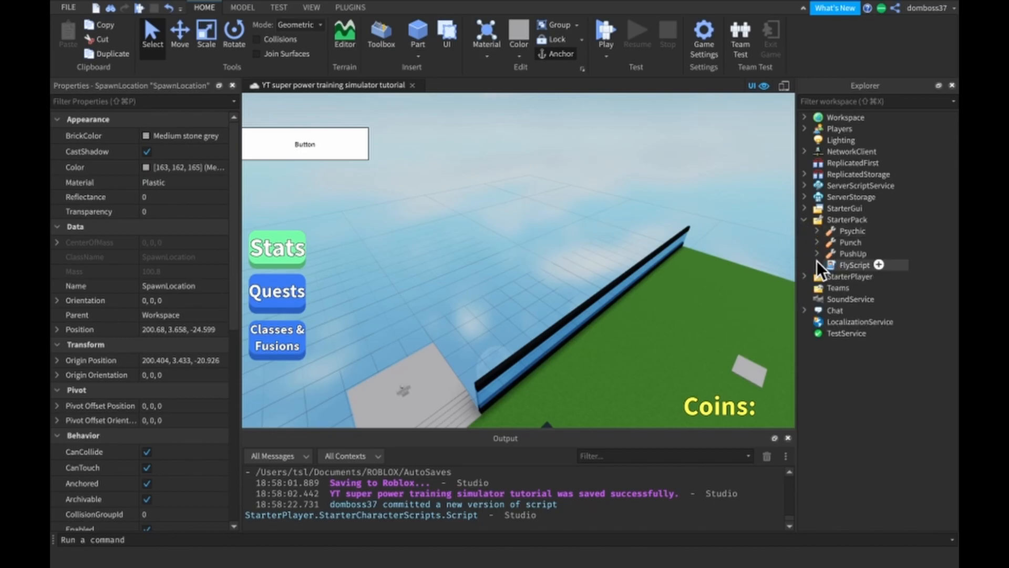
click(818, 242)
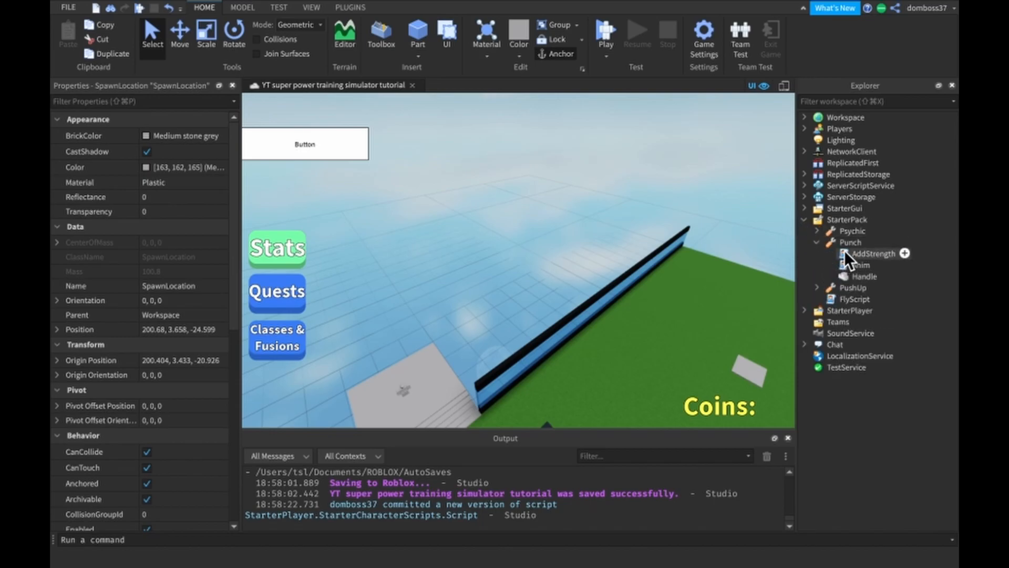
click(805, 242)
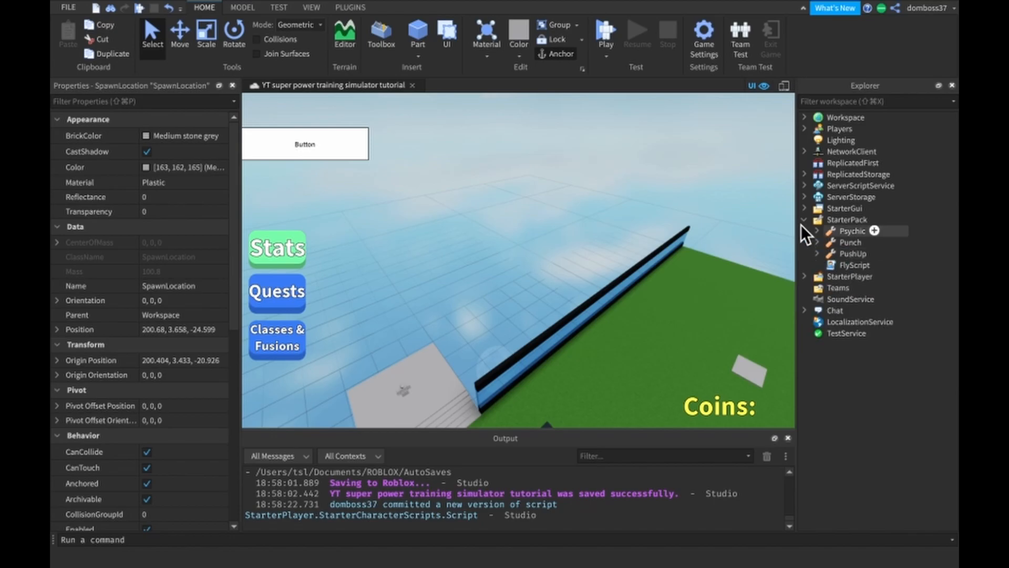
click(816, 242)
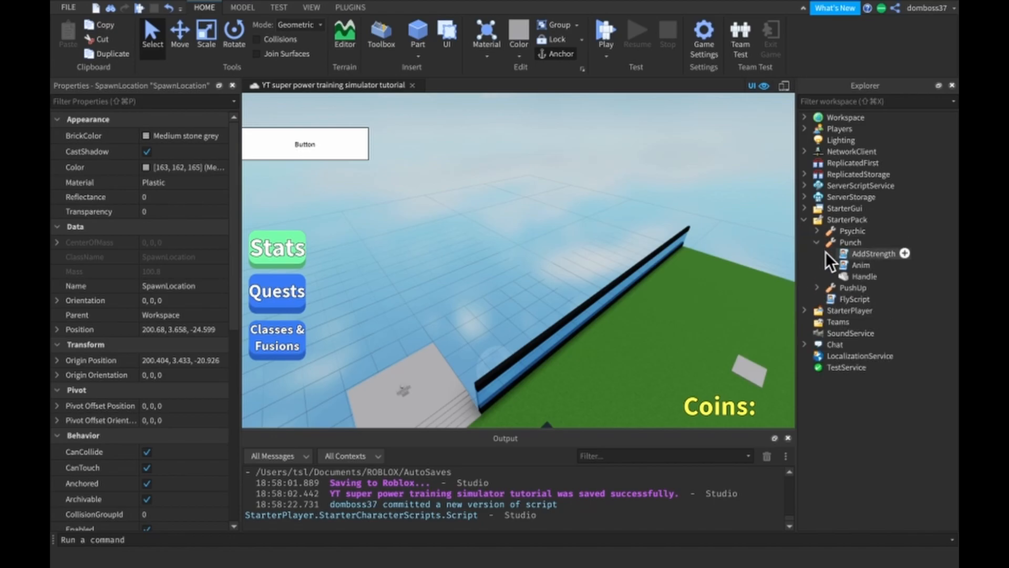
click(860, 264)
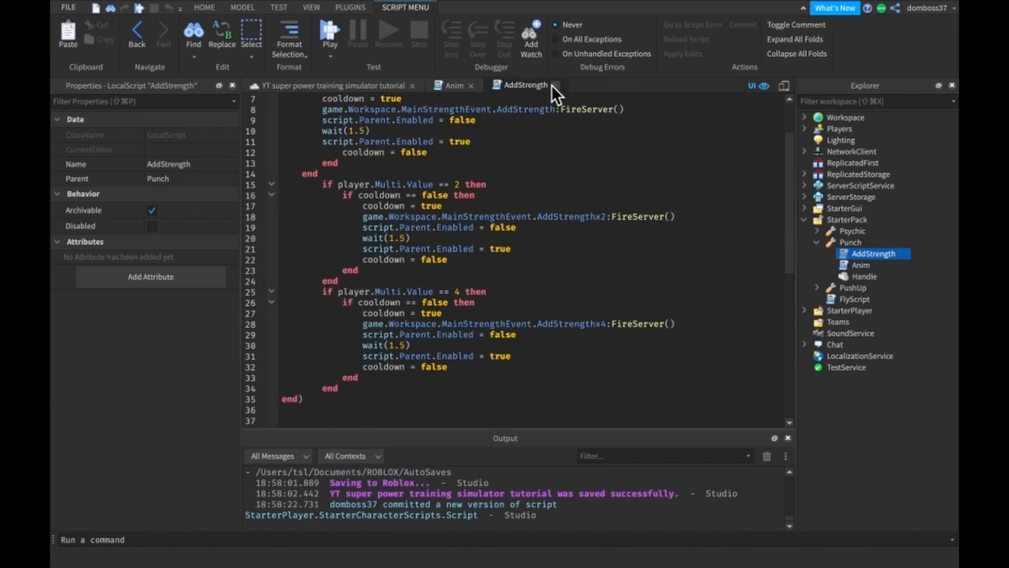
click(453, 86)
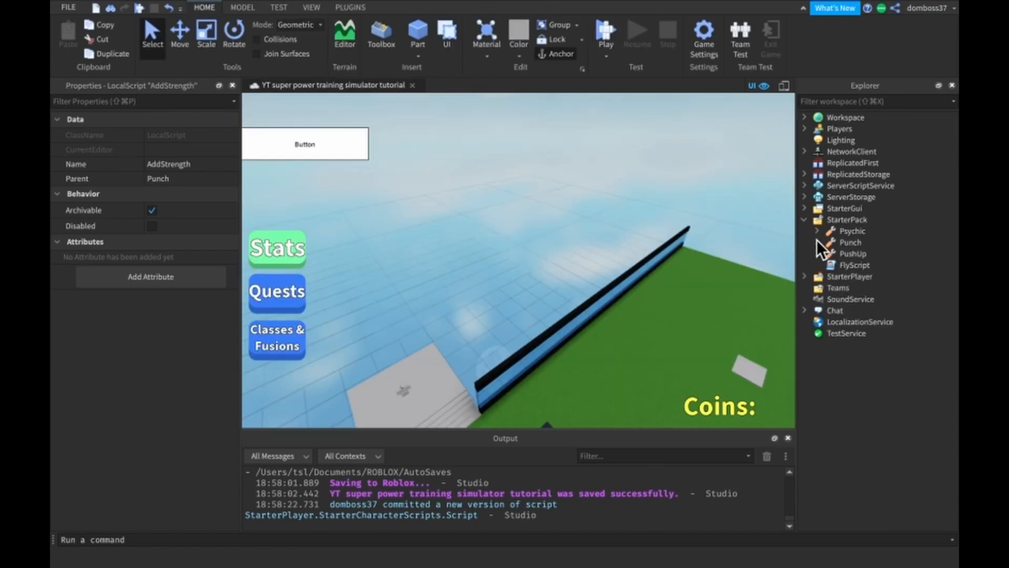
click(804, 220)
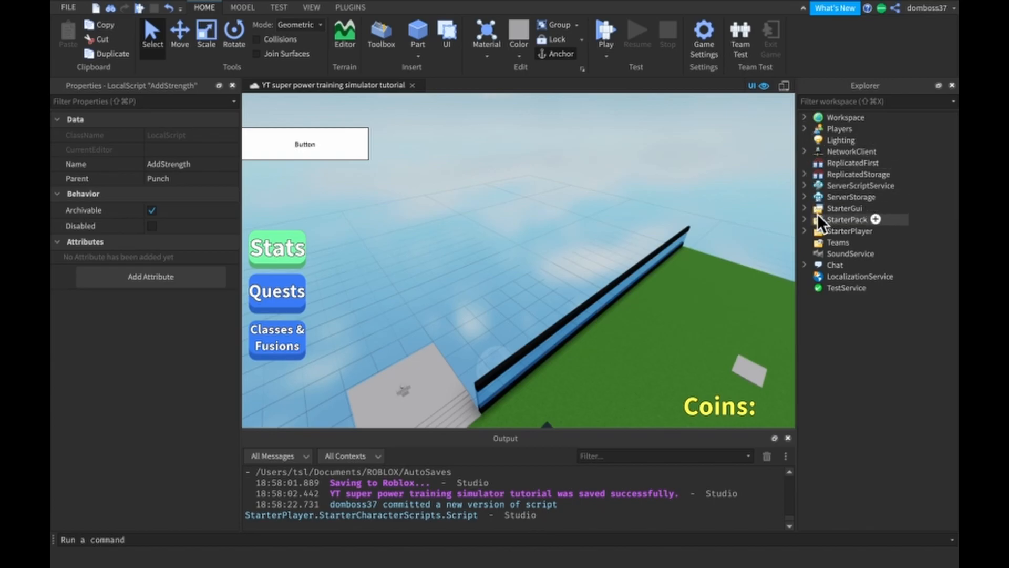
mouse_move(808, 199)
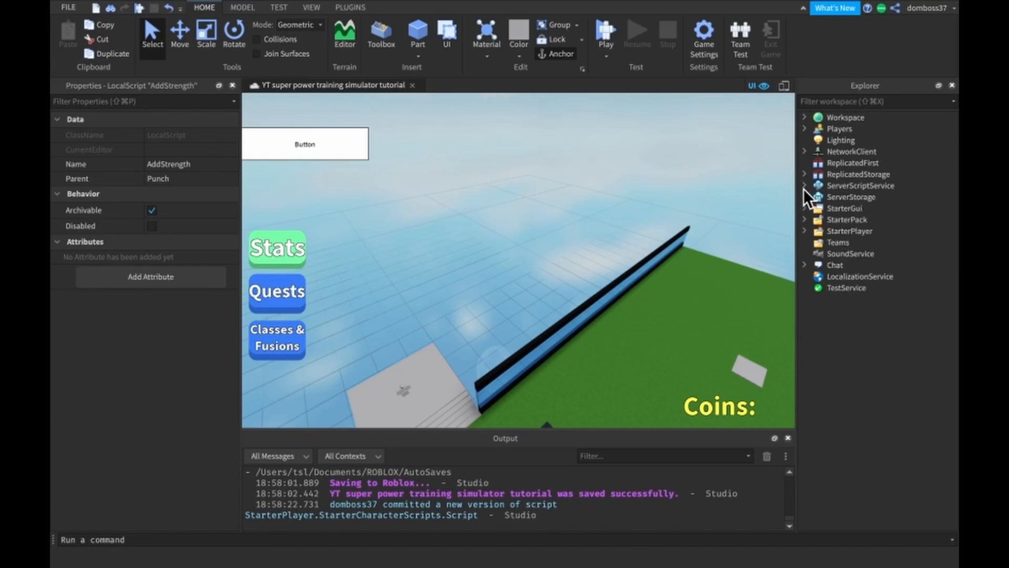
Step: Open CreatePowerScript and add a player.Safe.Value ~= true condition to line 31
click(804, 185)
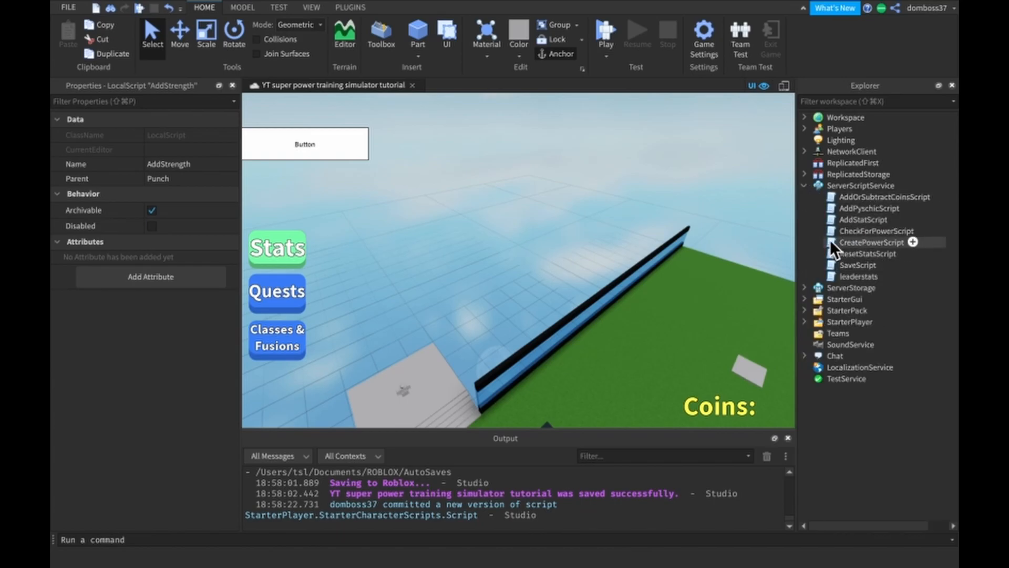
double_click(873, 241)
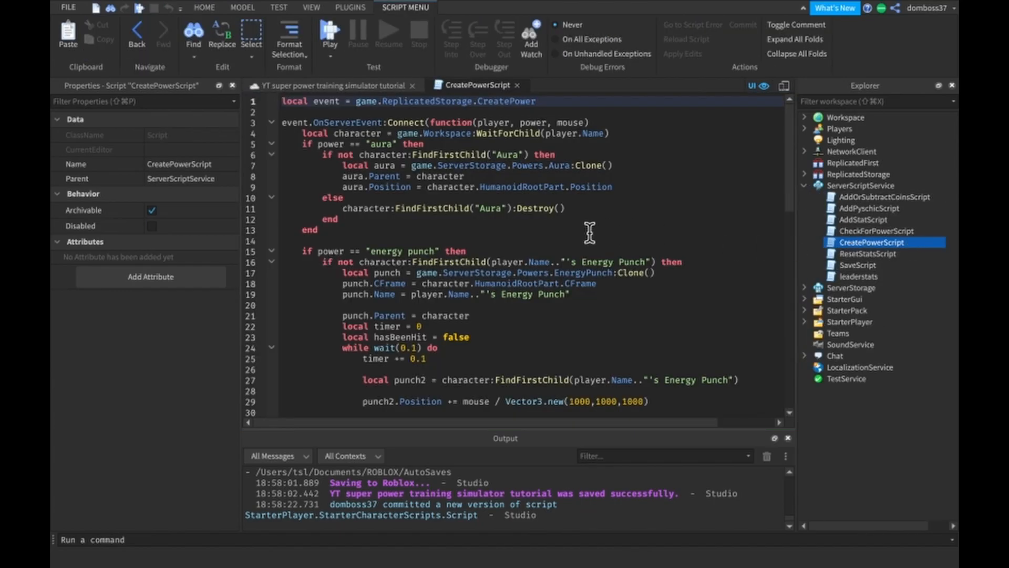
scroll(down, 3)
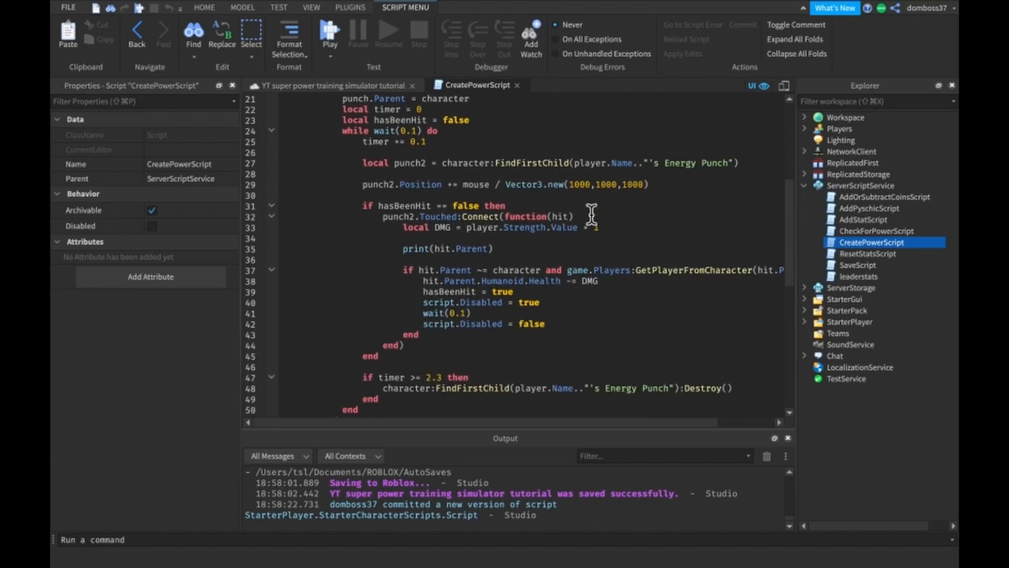
scroll(down, 3)
text(and )
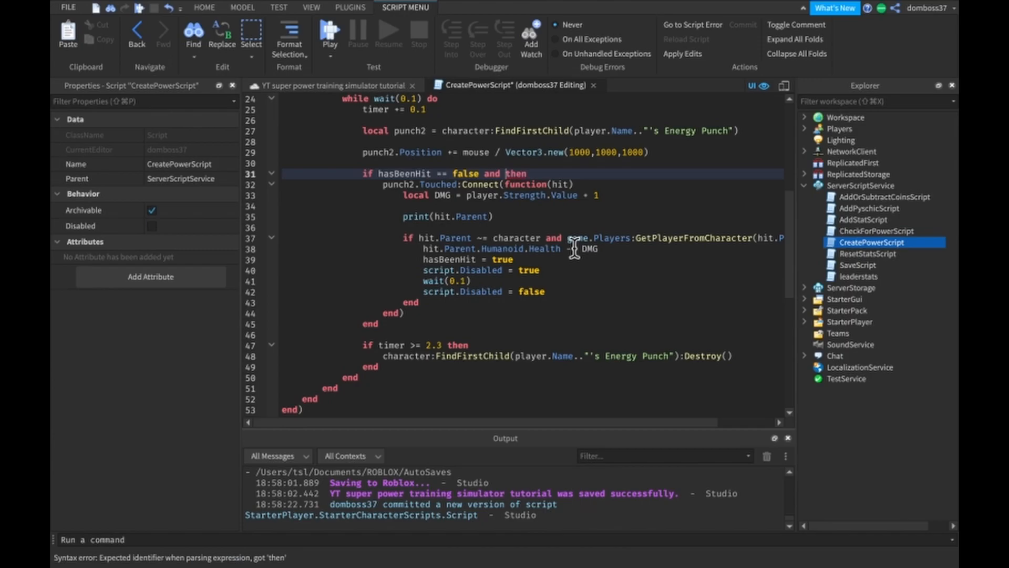
text(player.Safe.Value != true)
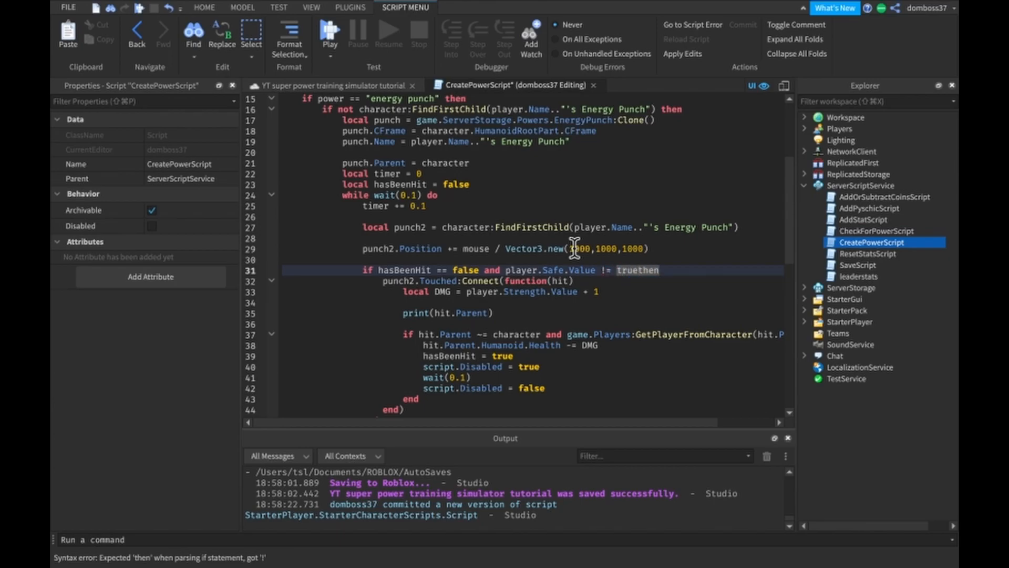
text(" ")
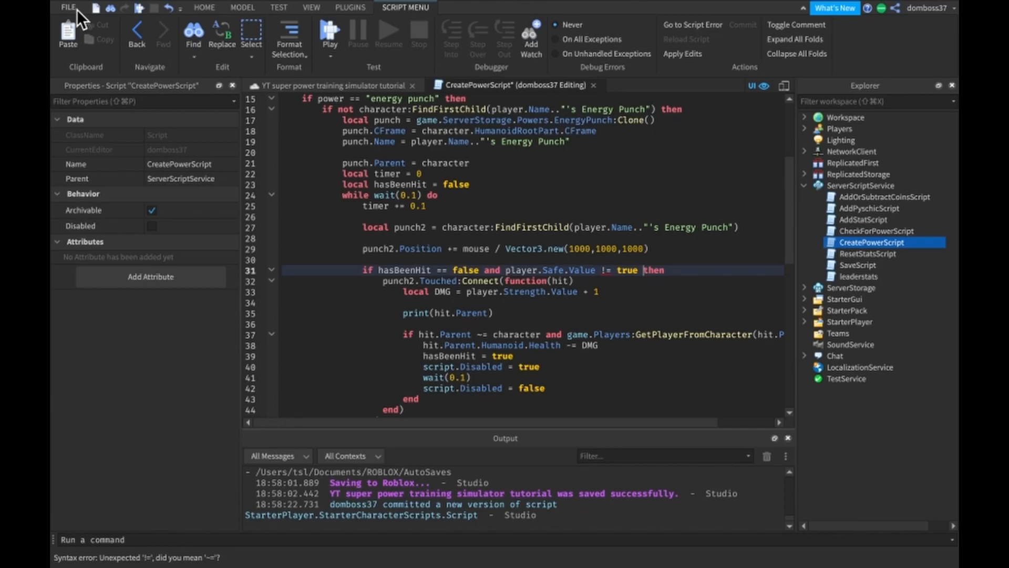
scroll(down, 3)
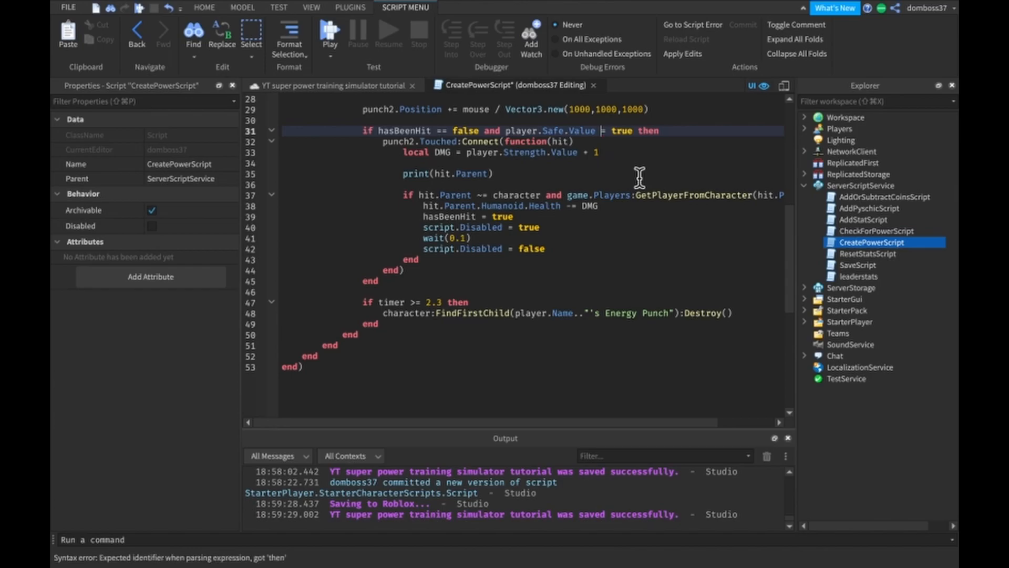
mouse_move(606, 132)
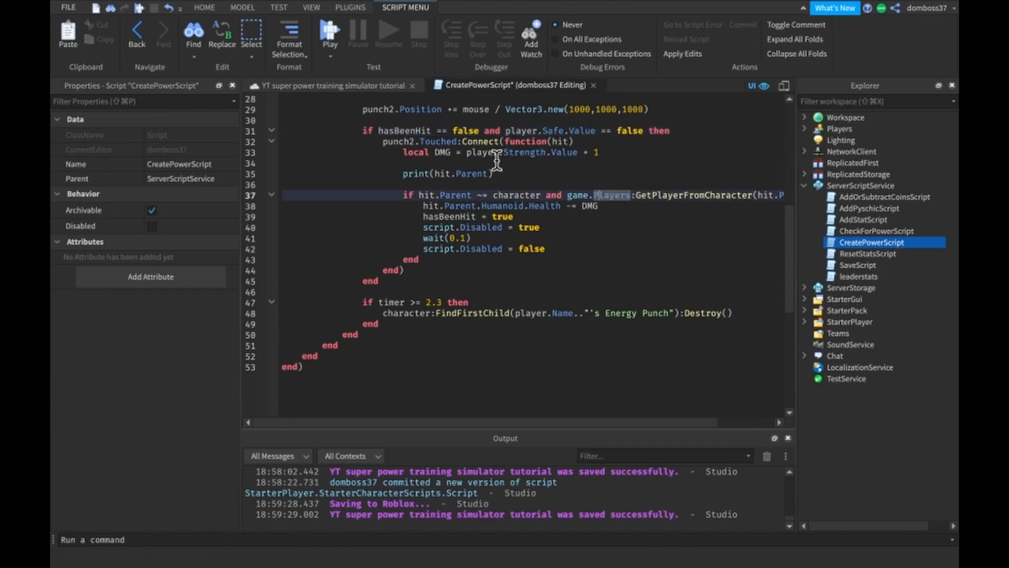
Step: Fix the Safe comparison and save the place to Roblox
click(66, 7)
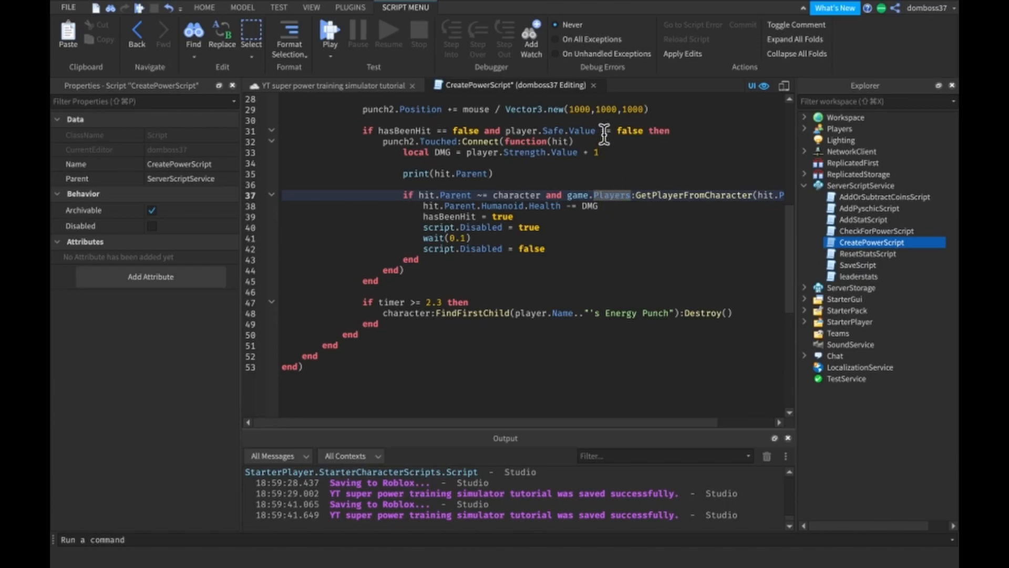
click(618, 131)
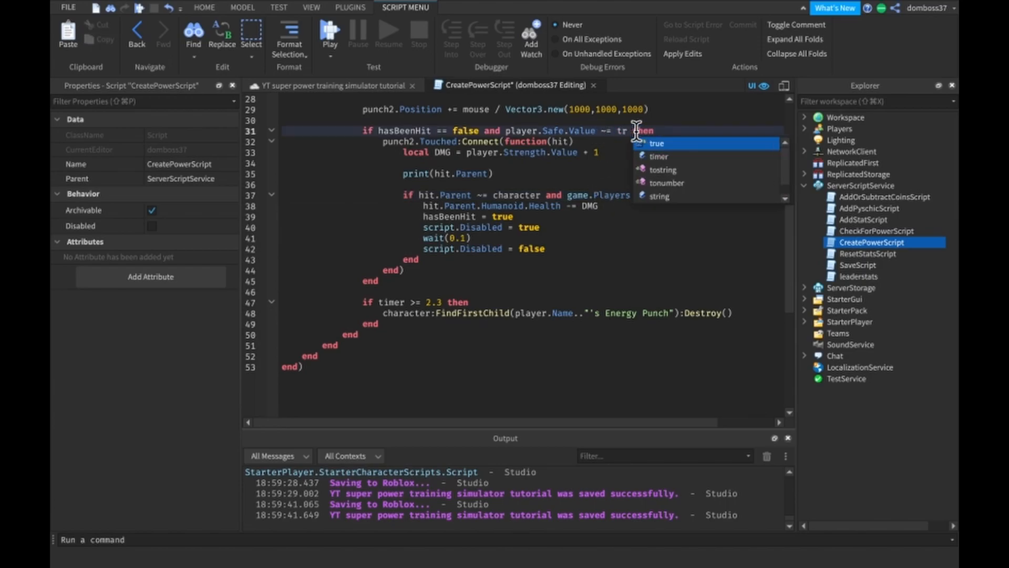
click(68, 7)
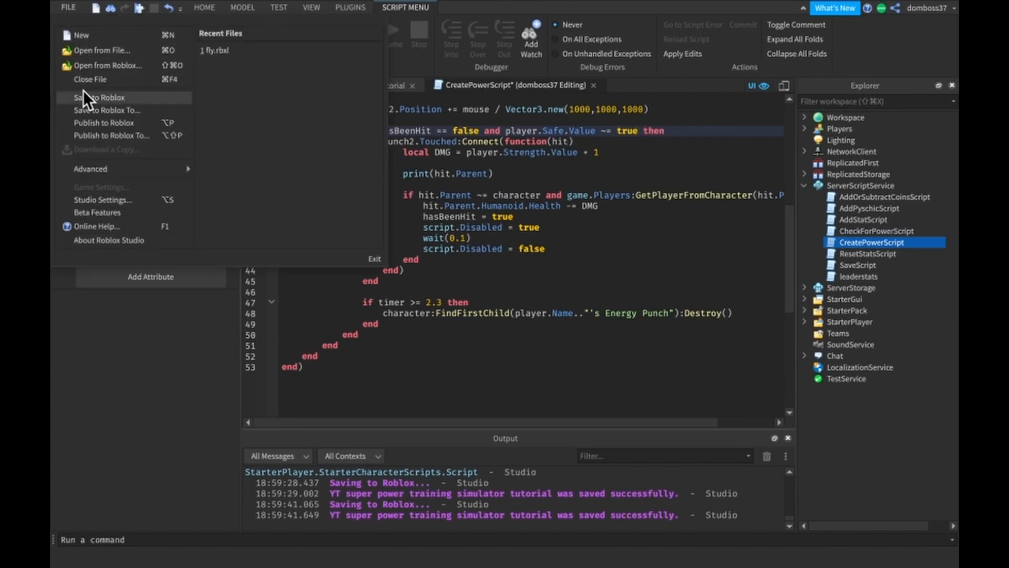
click(95, 97)
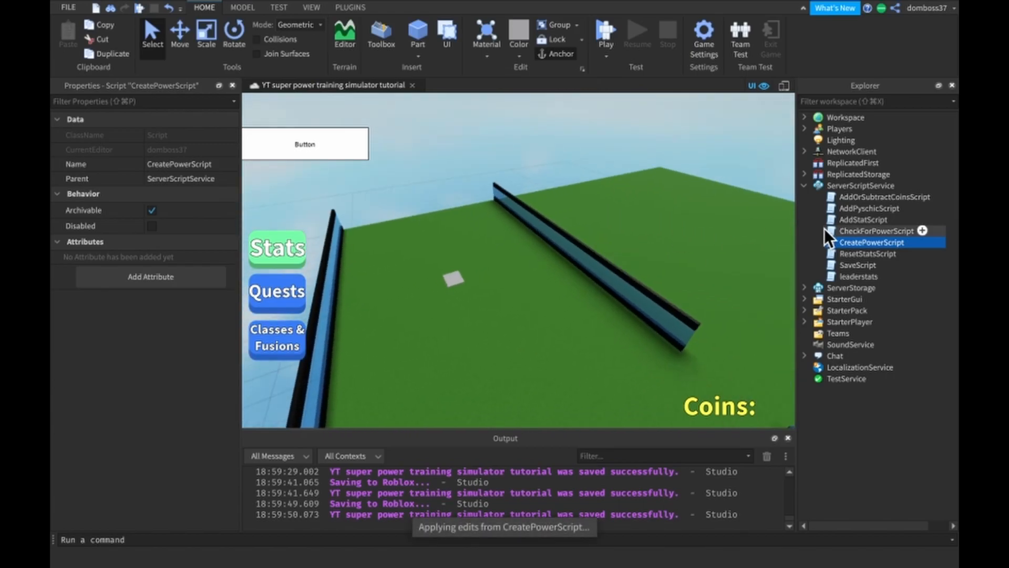
Step: Open leaderstats and start a while wait(300) loop adding 5 to Coins
double_click(859, 276)
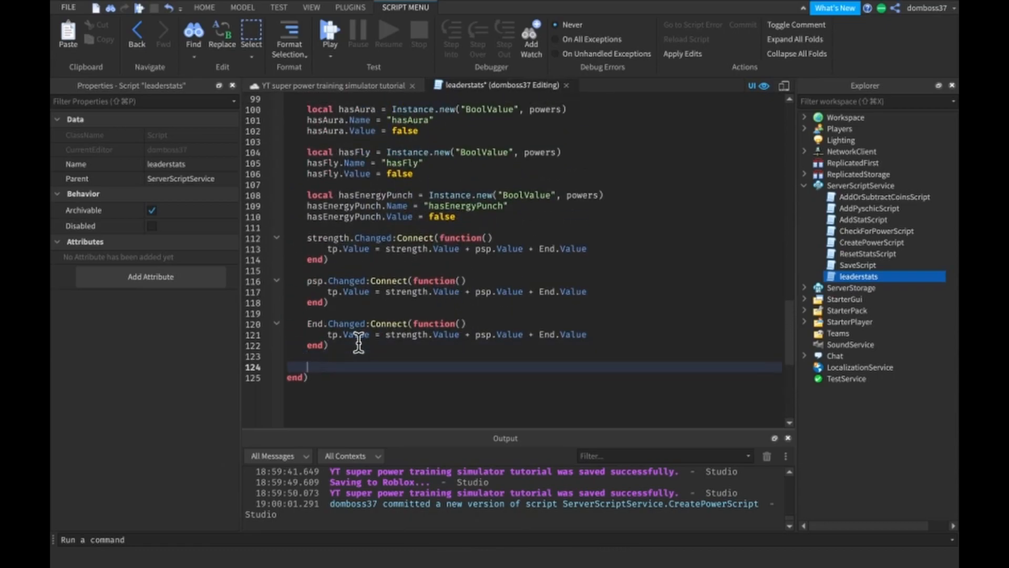
text(w)
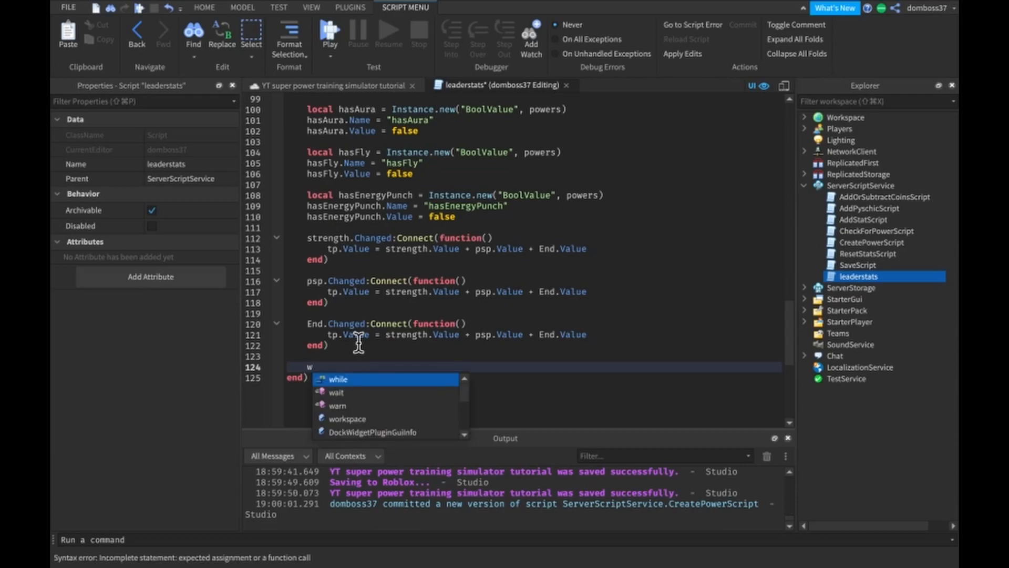
text(hile wait(300) do)
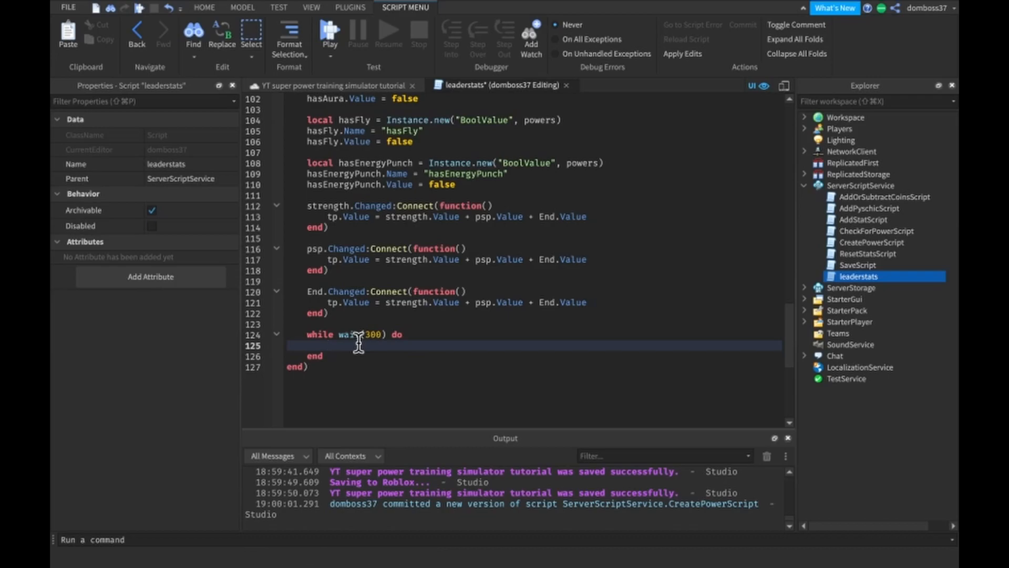
text(l)
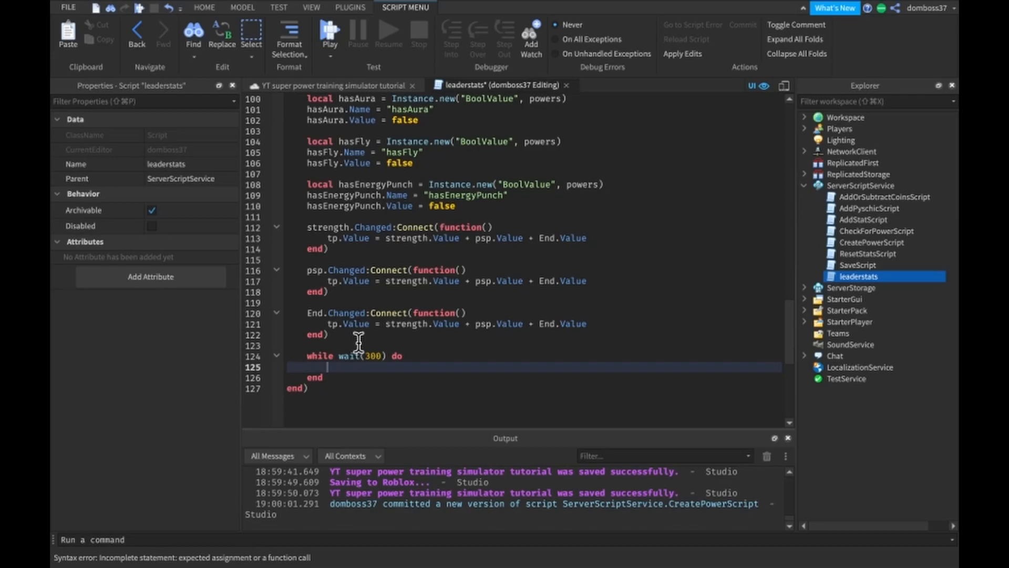
text(loca)
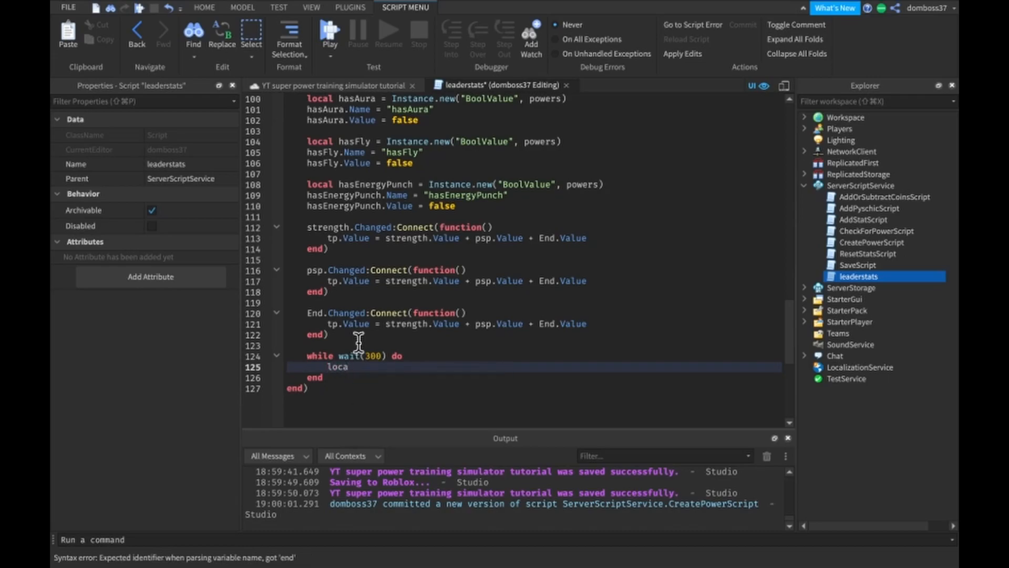
text(player)
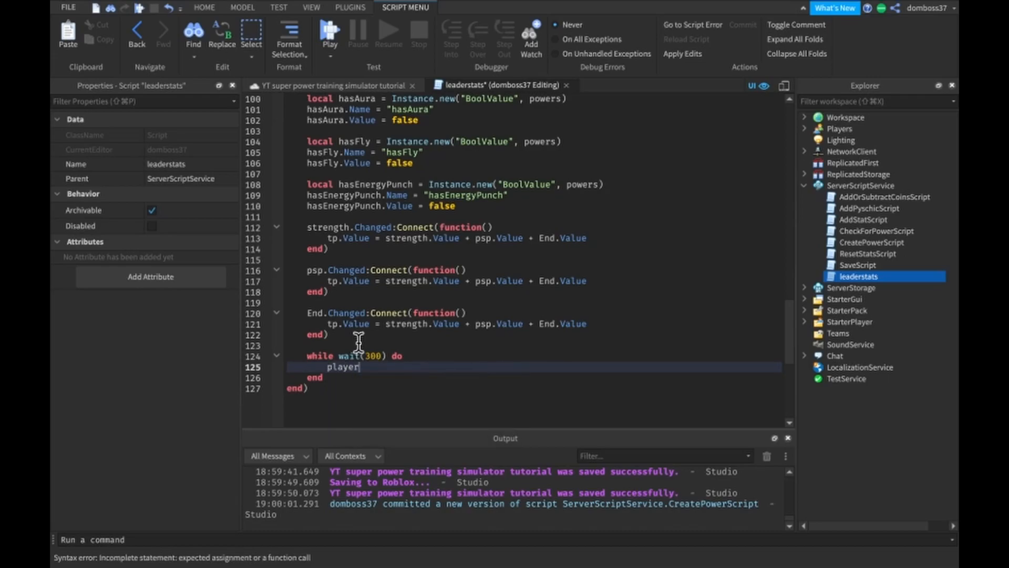
text(.Coins)
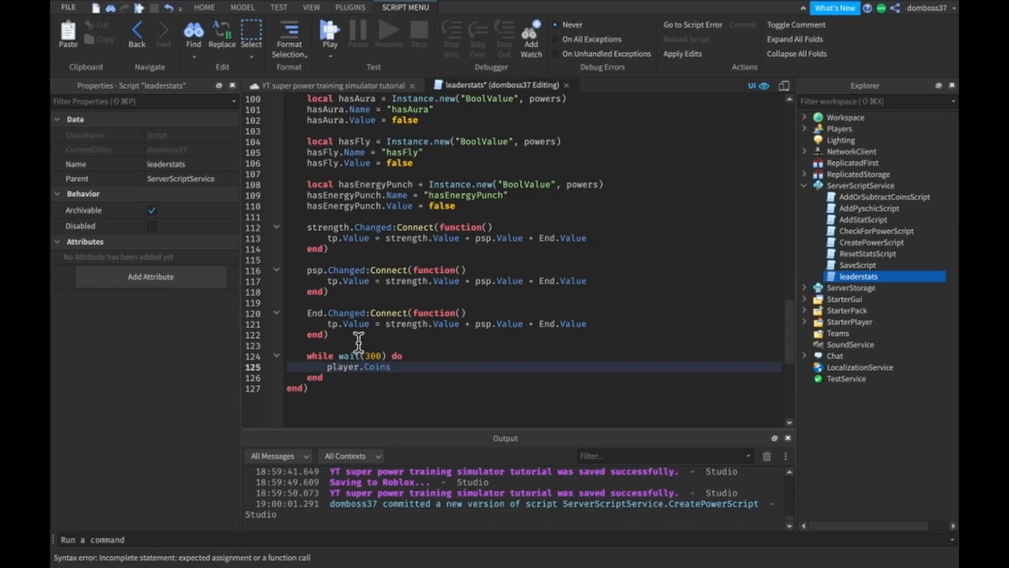
text(.Value +=)
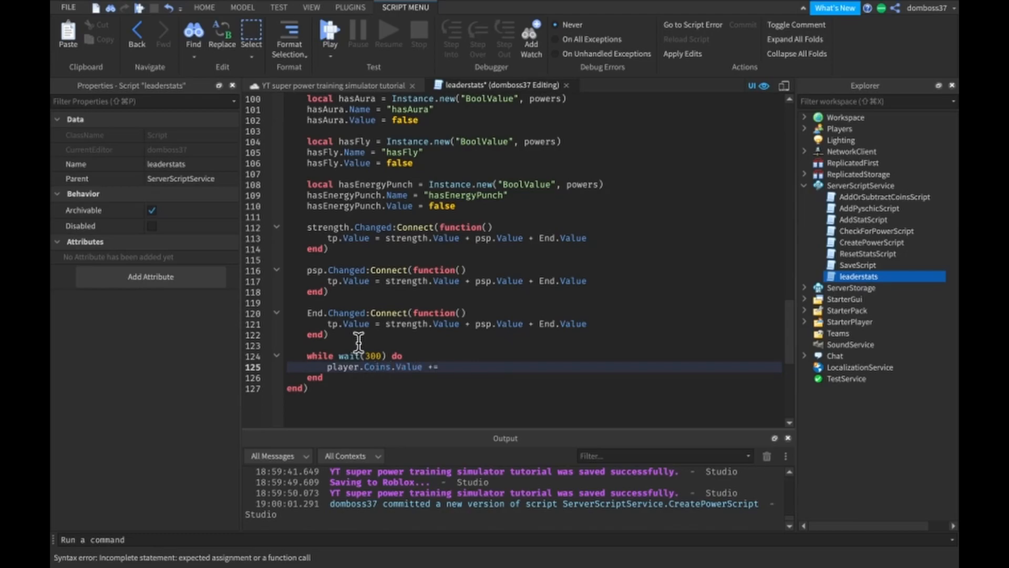
text(5)
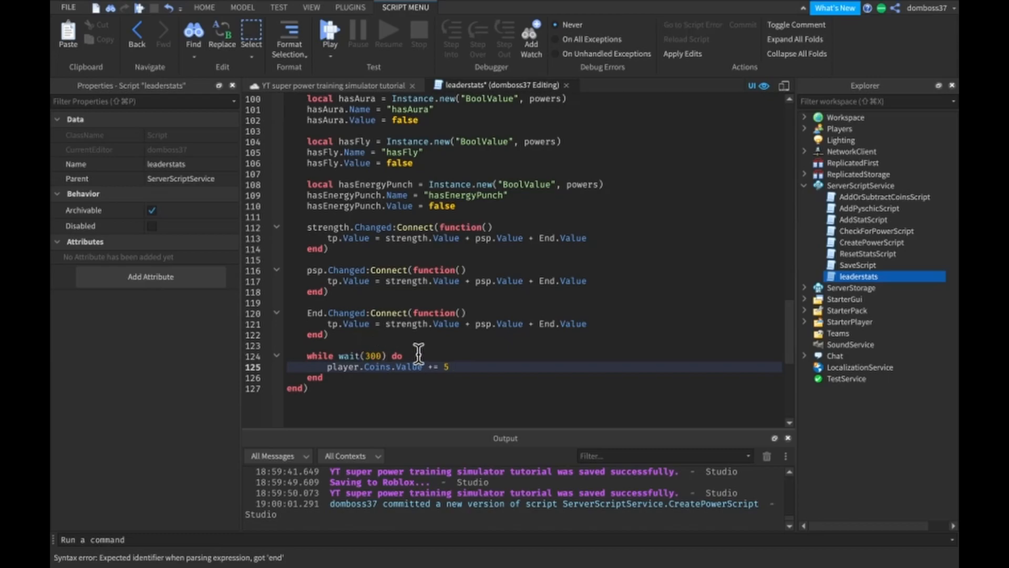
Step: Add 5 to totalCoins in the loop, save, and return to the place view
text(player)
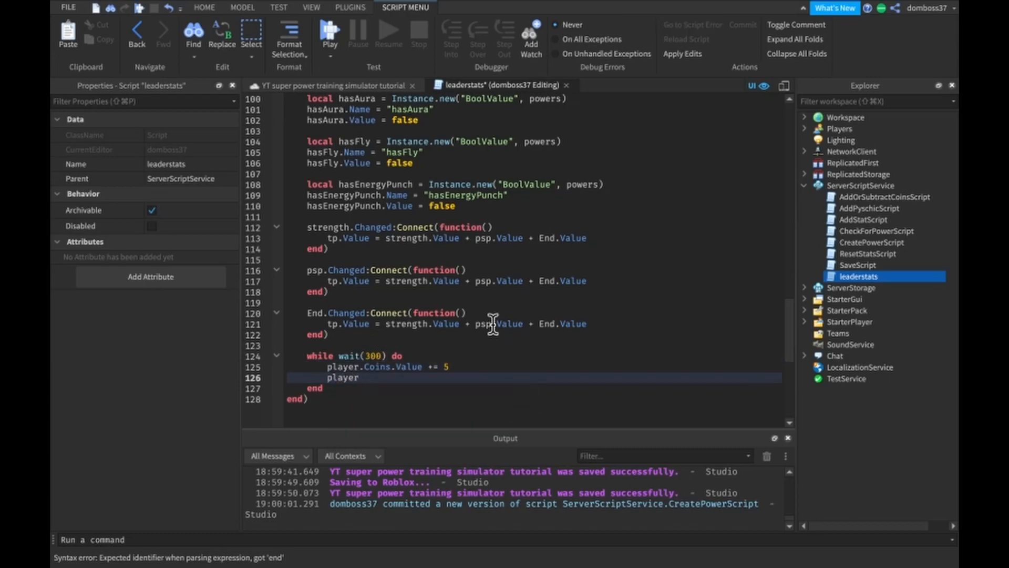
text(.Total)
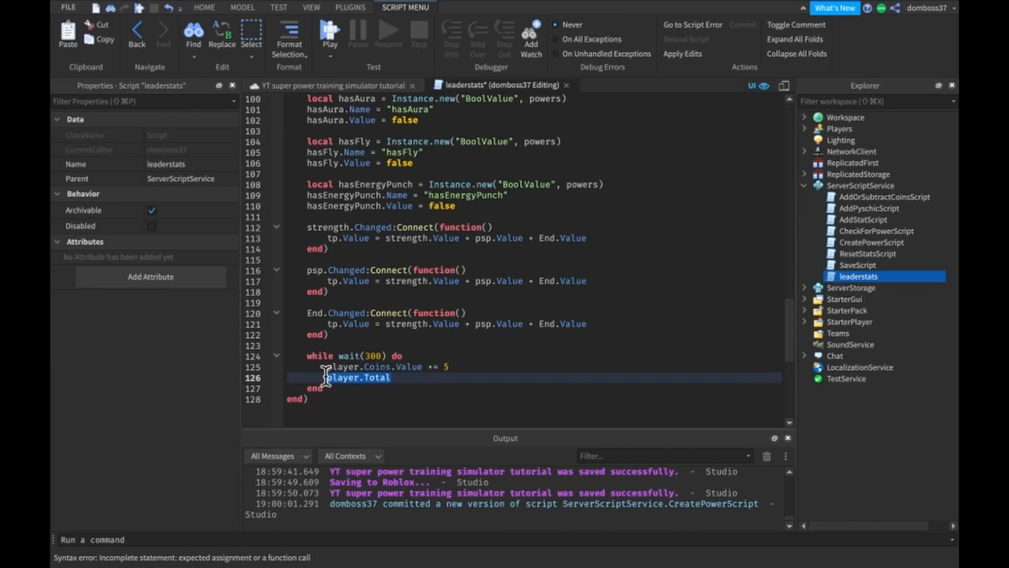
text(totalCoins)
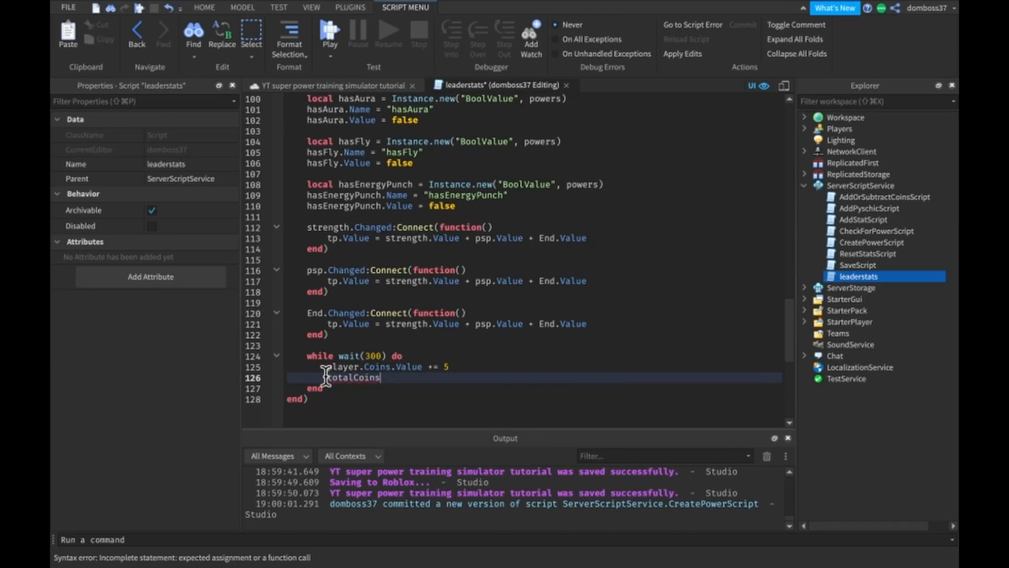
text(.Value =)
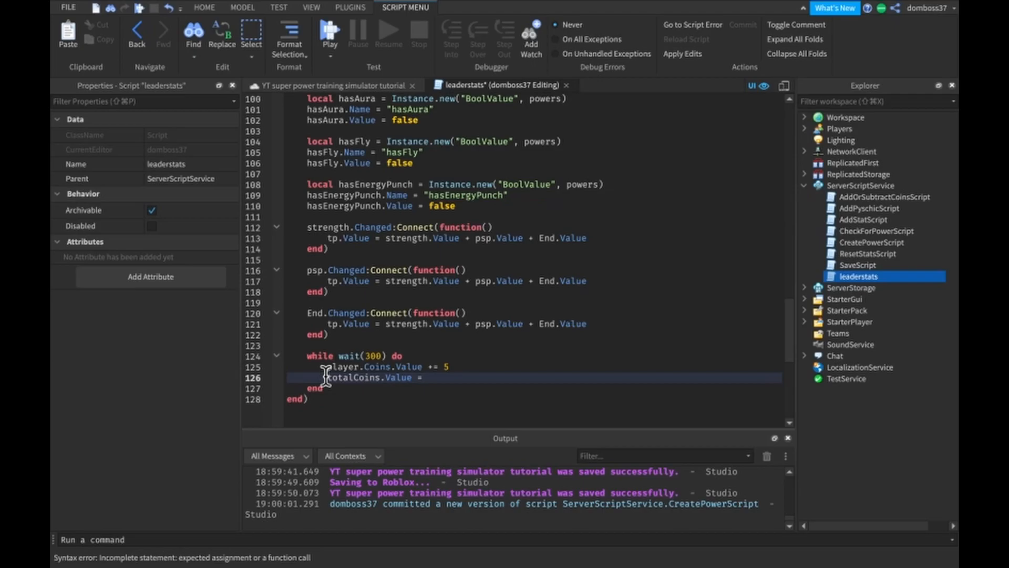
text(+= 5)
click(534, 367)
text(c)
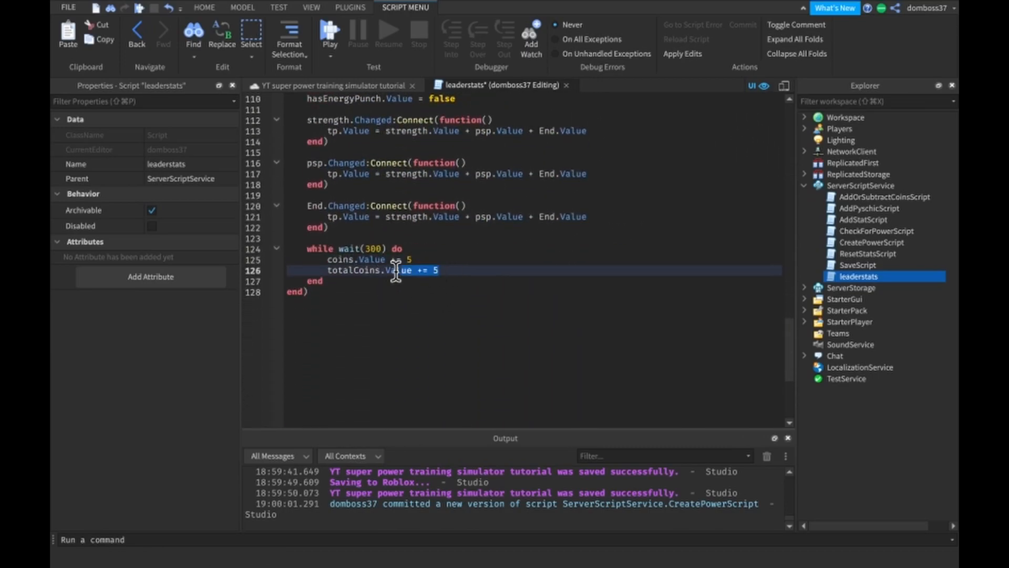
click(68, 6)
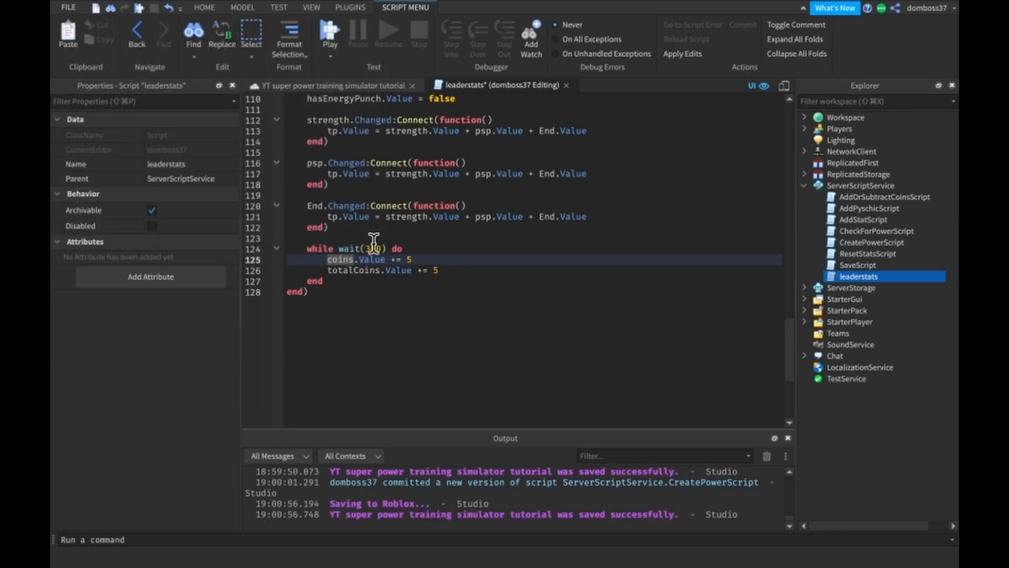
click(354, 249)
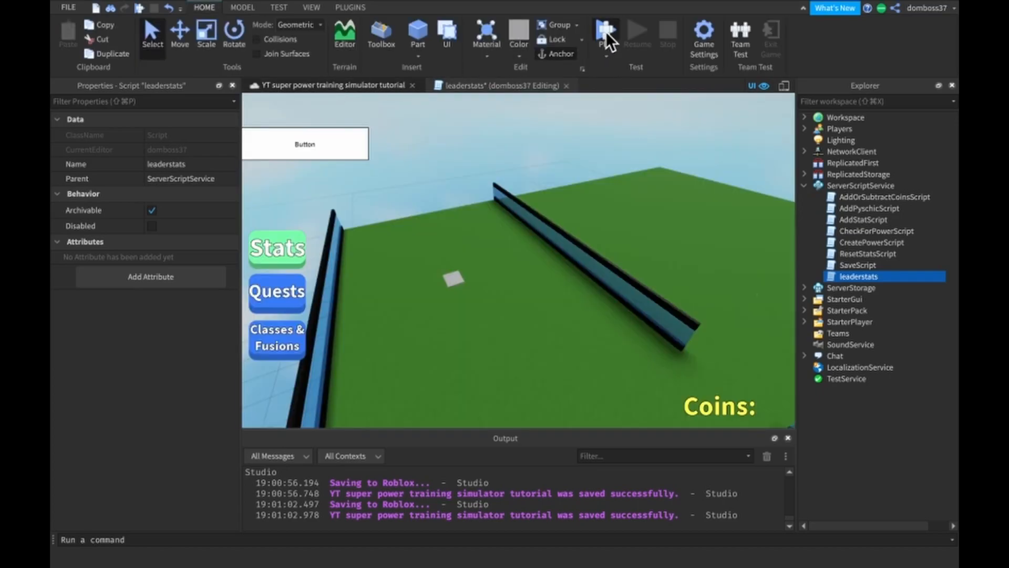
Step: Start a playtest and tick the test player's Safe value to true
click(605, 31)
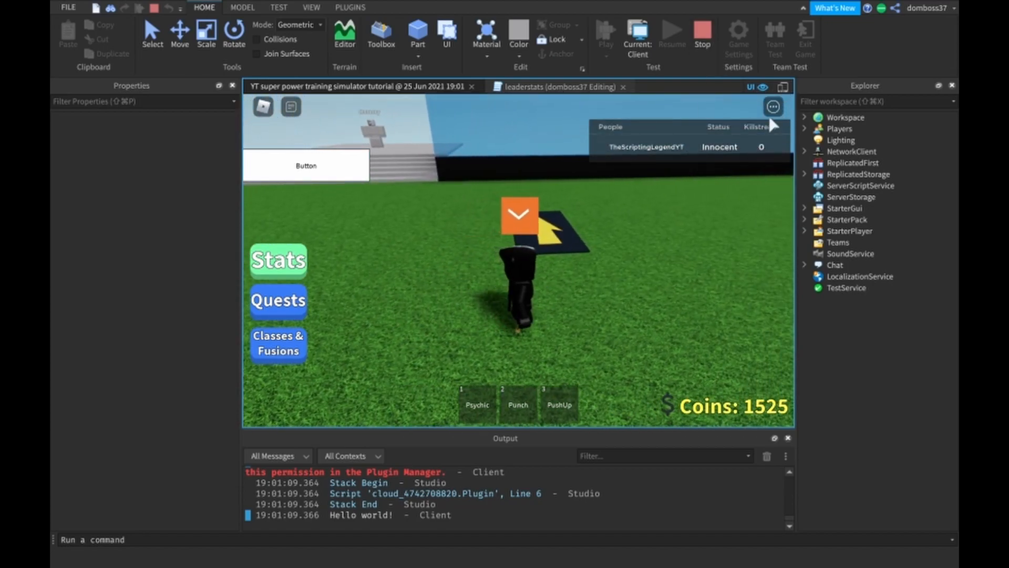
click(803, 129)
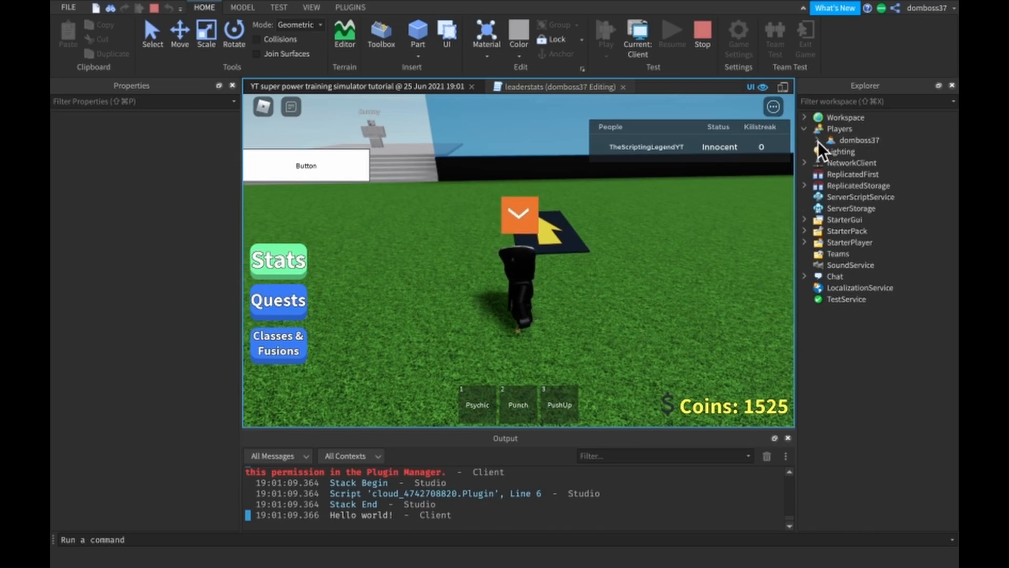
click(804, 140)
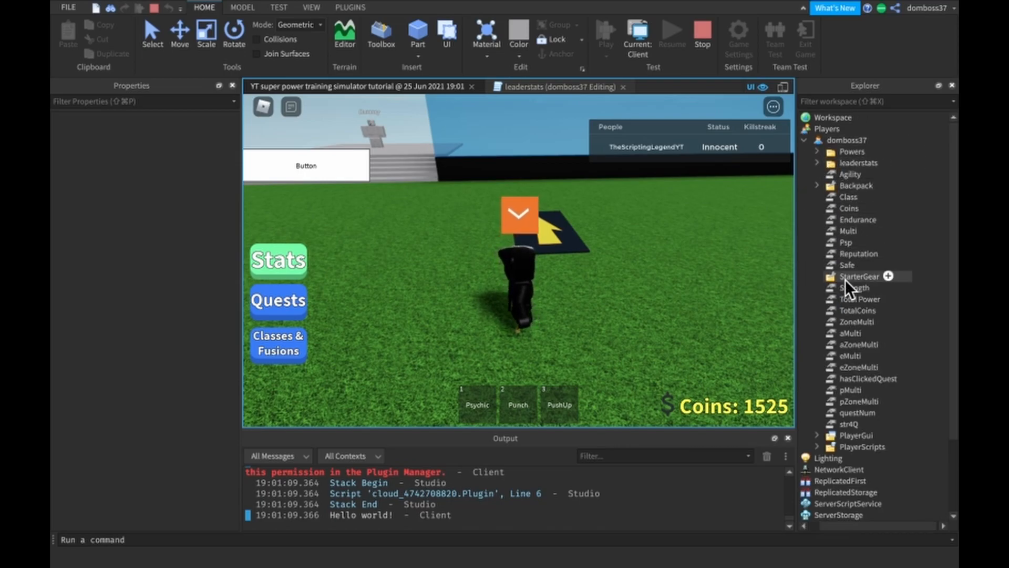
click(846, 265)
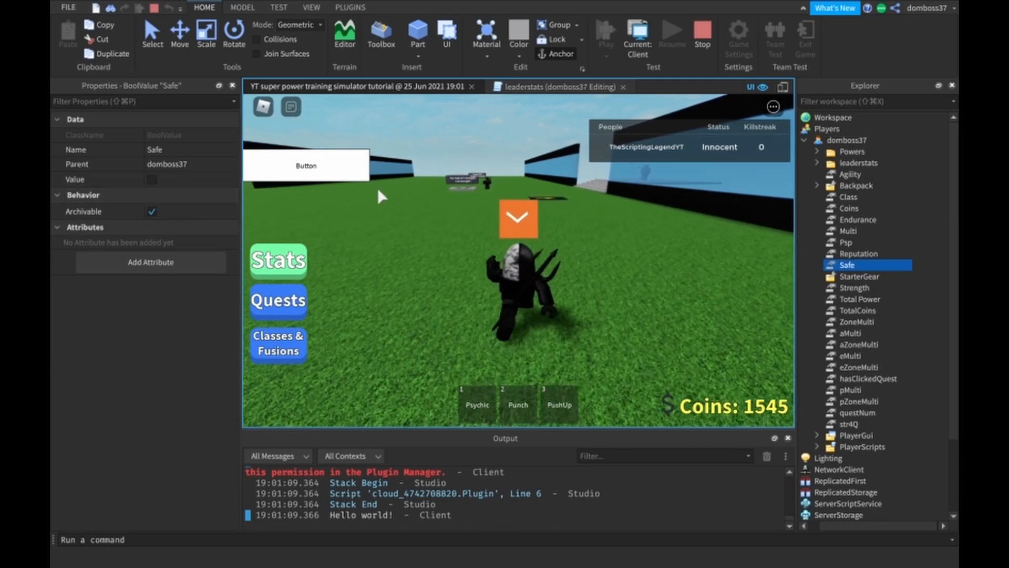
click(152, 179)
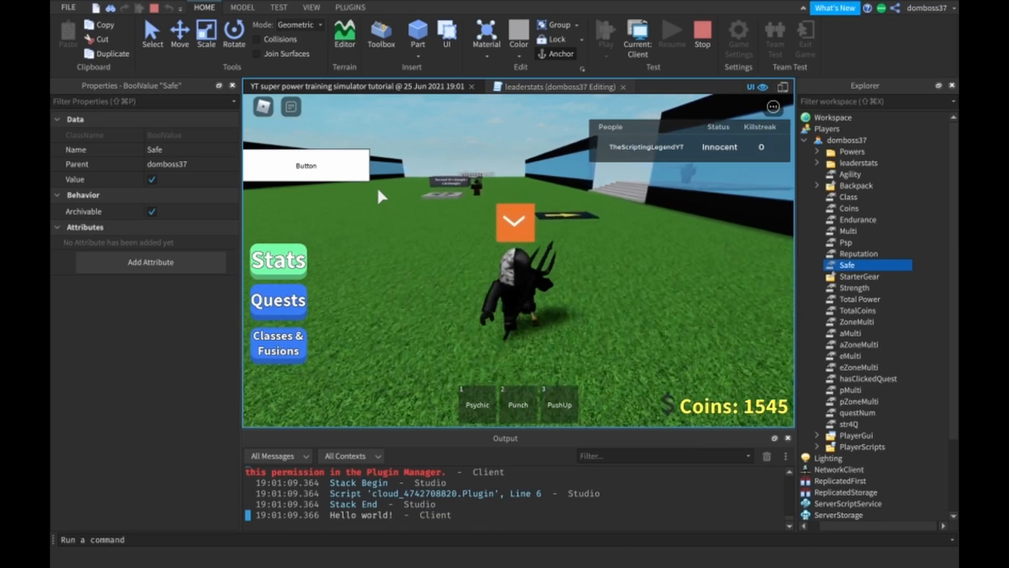